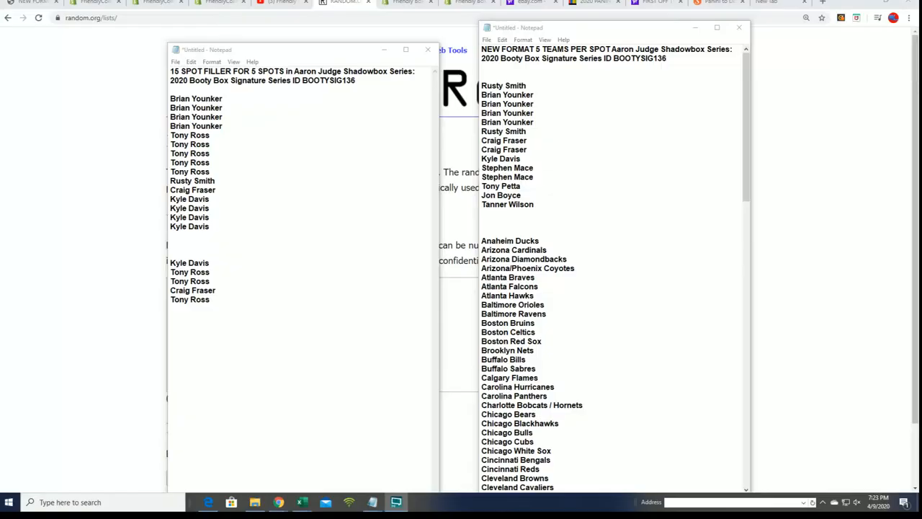
Cut the last five filler names from the filler list to move them under the main owners list
left_click_drag(329, 70, 354, 81)
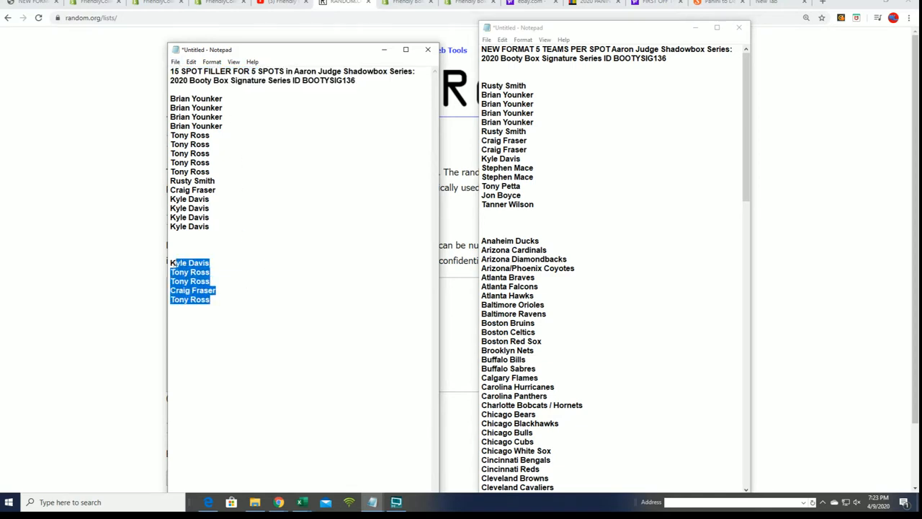
right_click(191, 298)
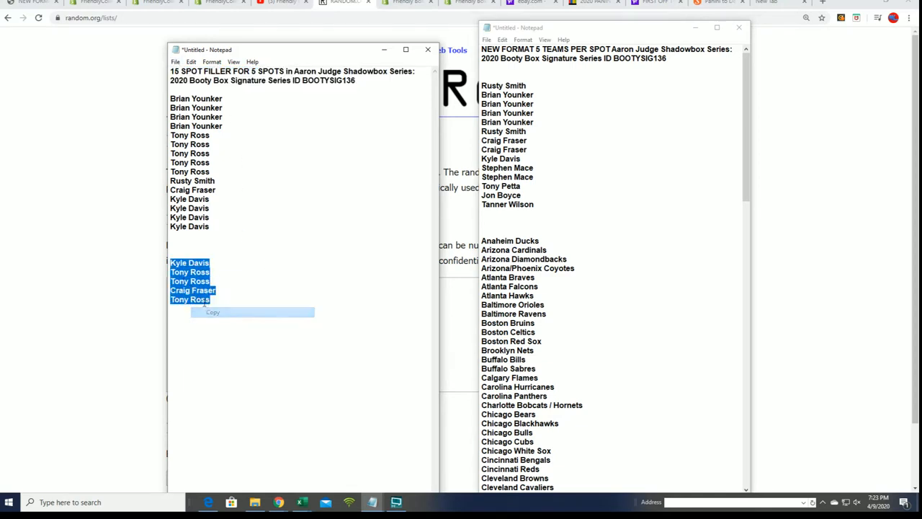
left_click(214, 311)
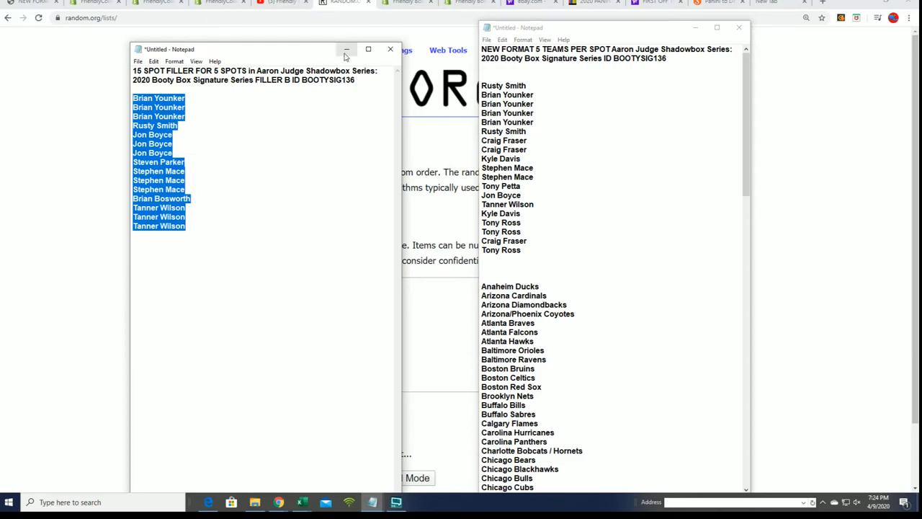
Paste the fifteen FILLER B names into the List Randomizer's Part 1 item field
left_click(346, 49)
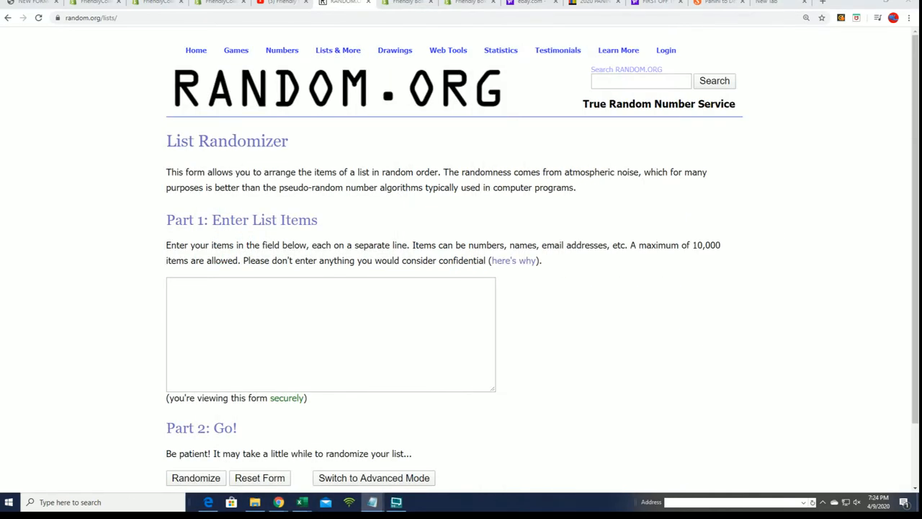
left_click(330, 335)
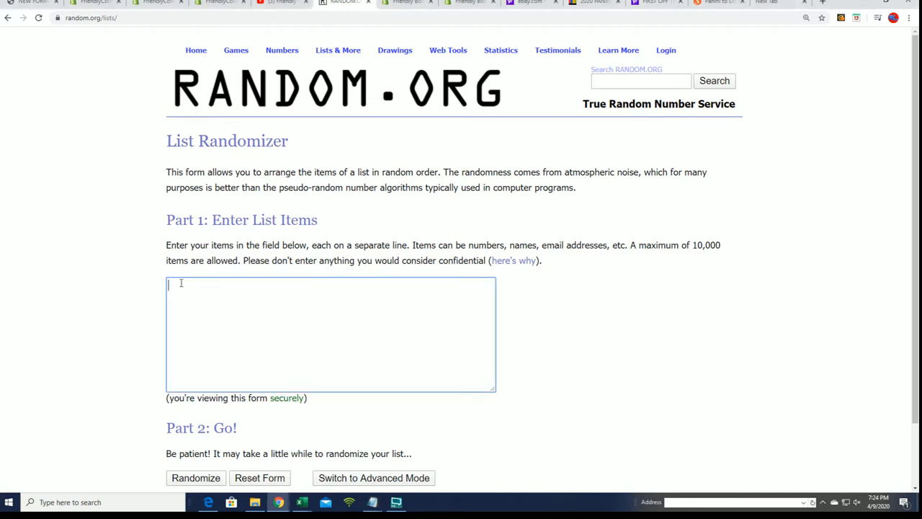
right_click(187, 288)
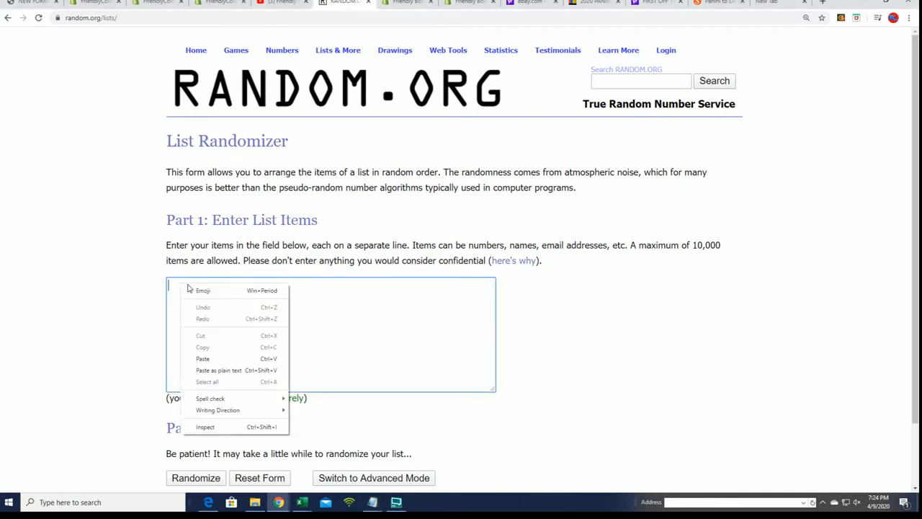
mouse_move(233, 355)
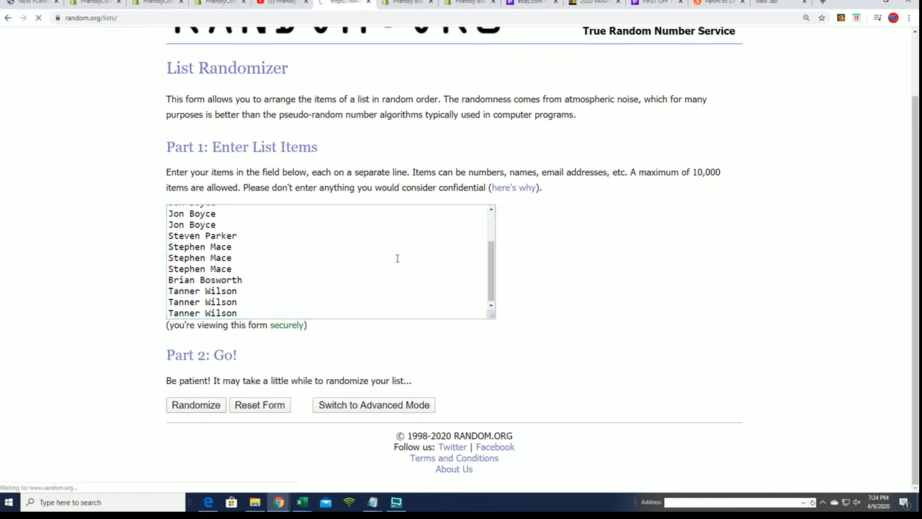
Randomize the fifteen FILLER B names seven times with Randomize and Again!
left_click(196, 403)
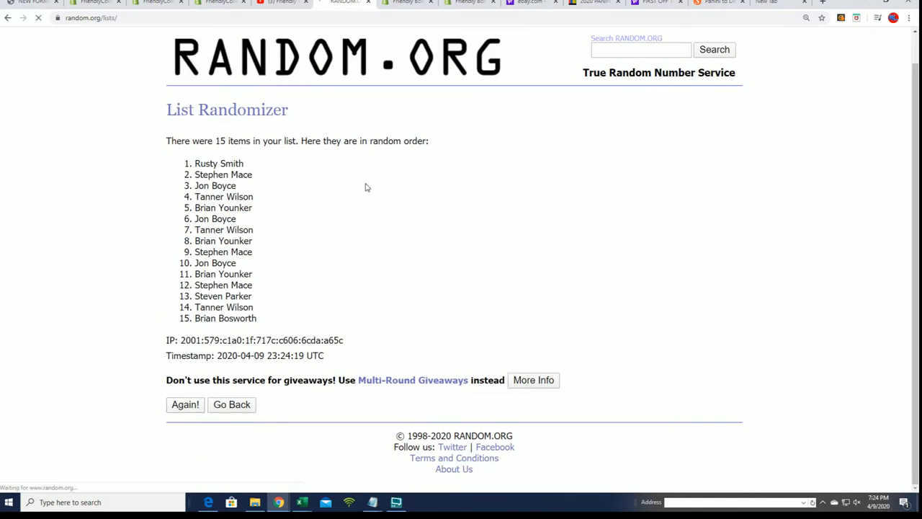
left_click(184, 403)
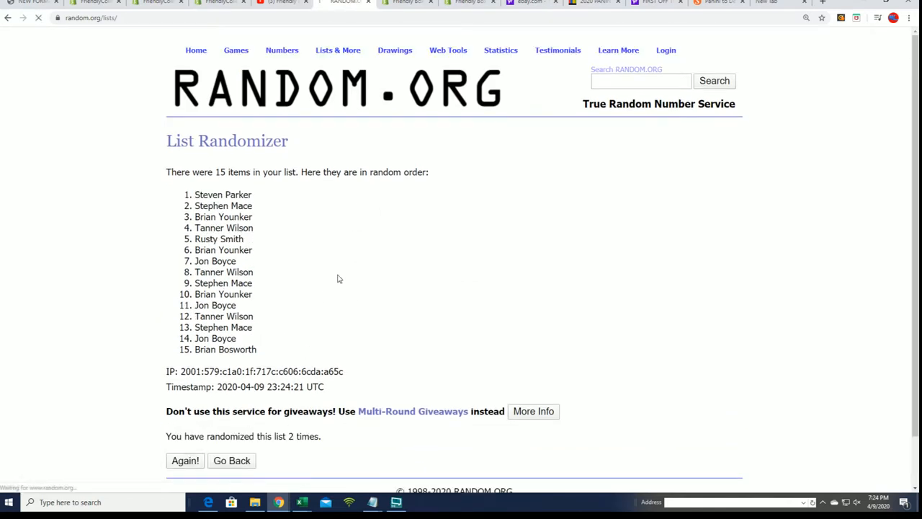
left_click(184, 461)
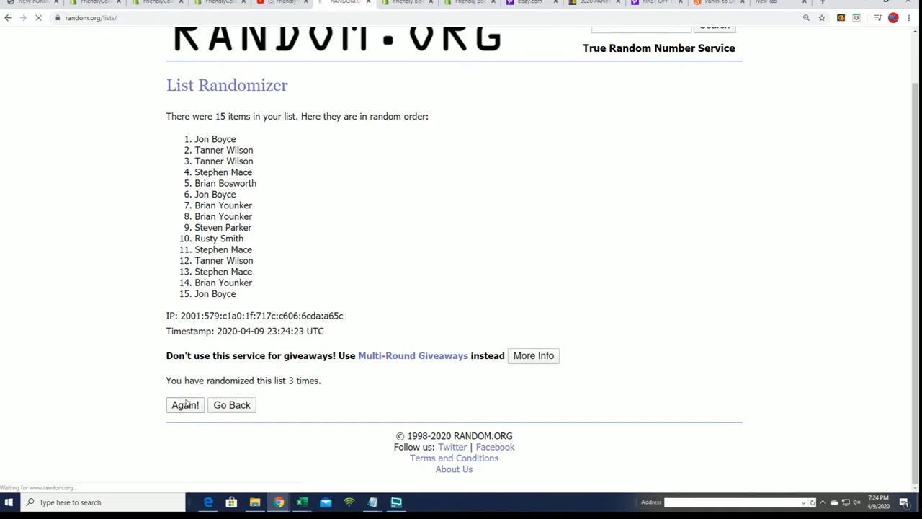
left_click(185, 403)
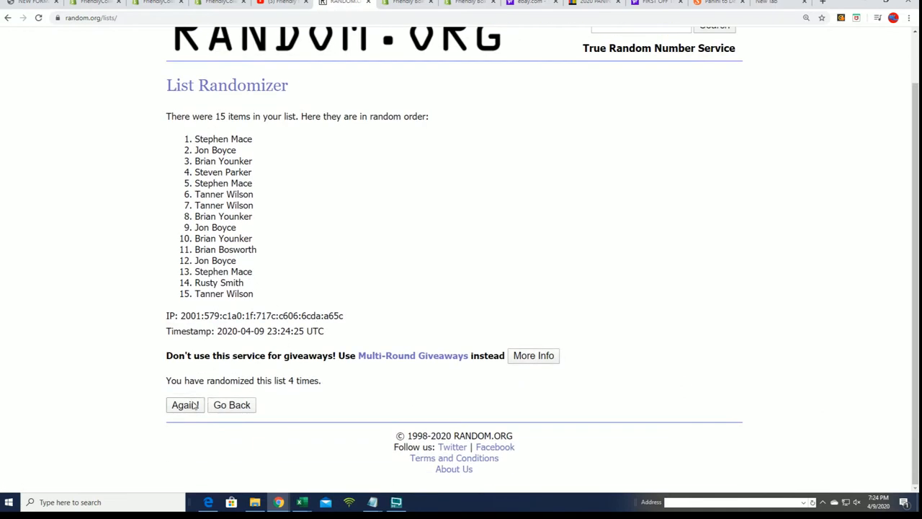
left_click(185, 403)
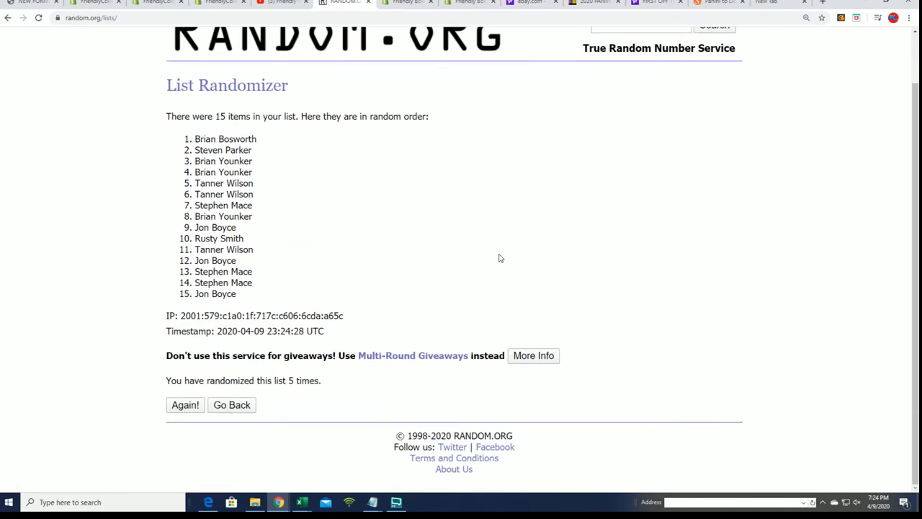
mouse_move(184, 403)
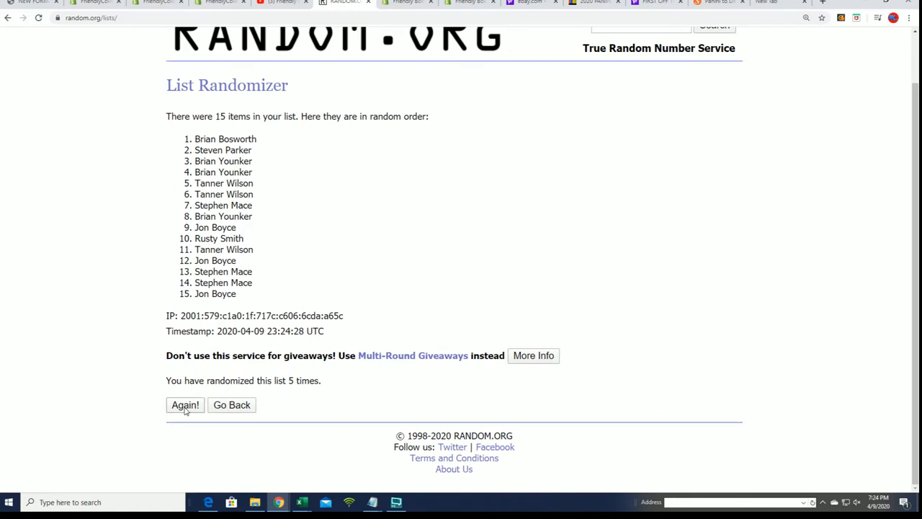
left_click(185, 403)
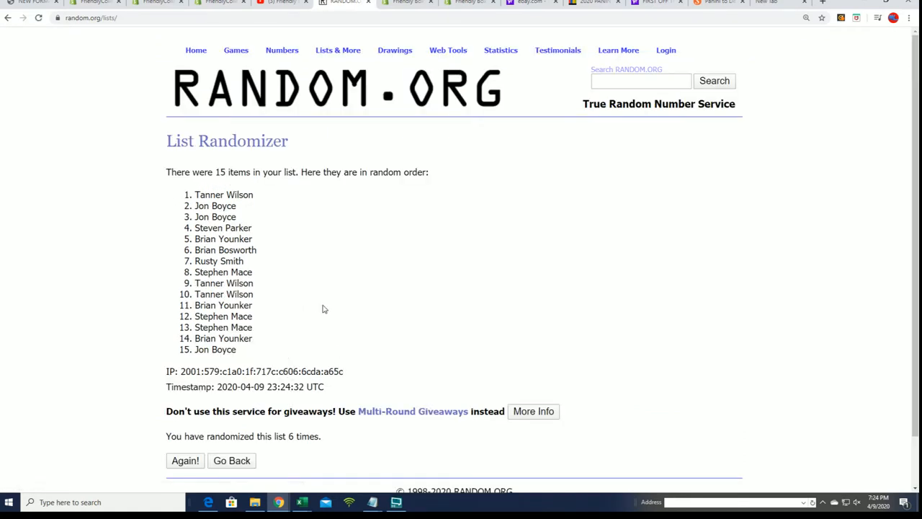
scroll("down", 3)
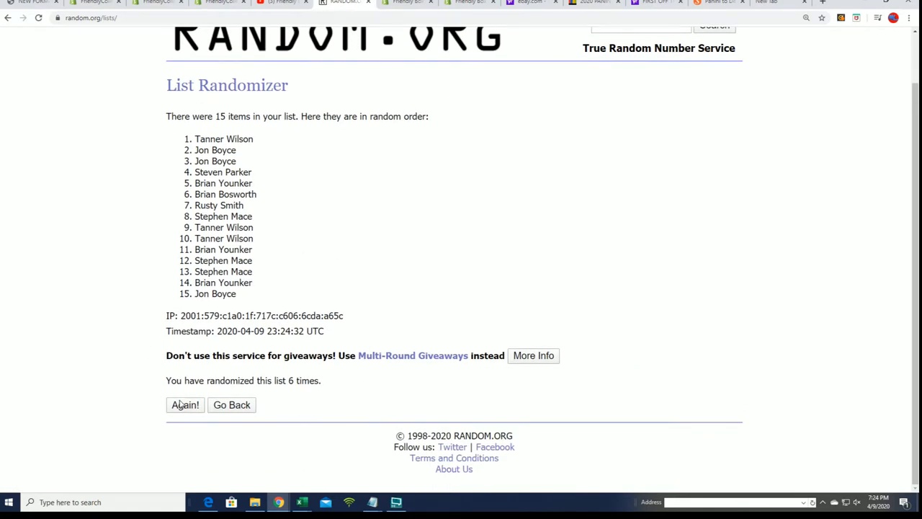
left_click(184, 404)
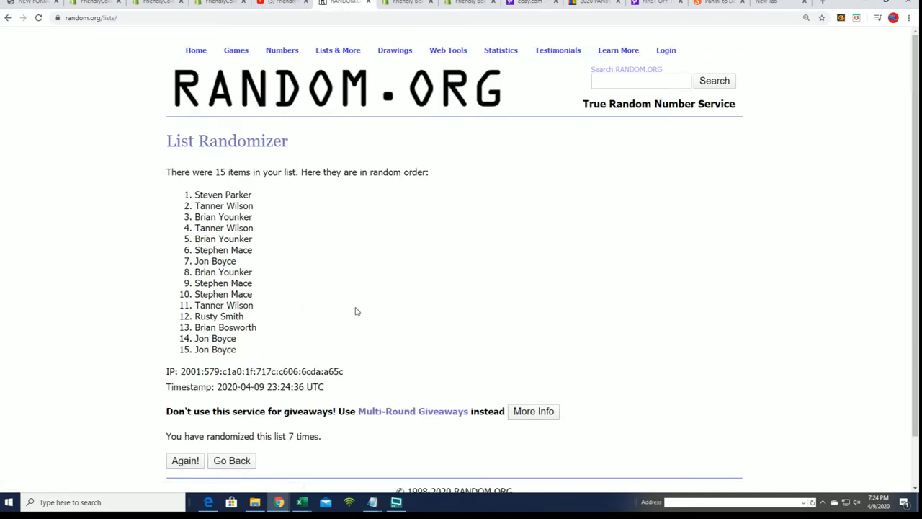
mouse_move(264, 236)
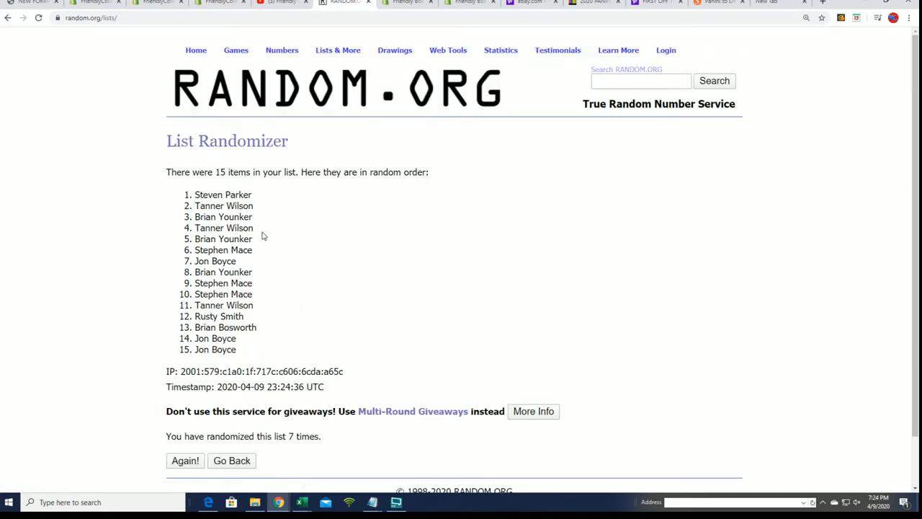
Select the first five names of the seventh shuffle for copying
left_click_drag(194, 194, 252, 239)
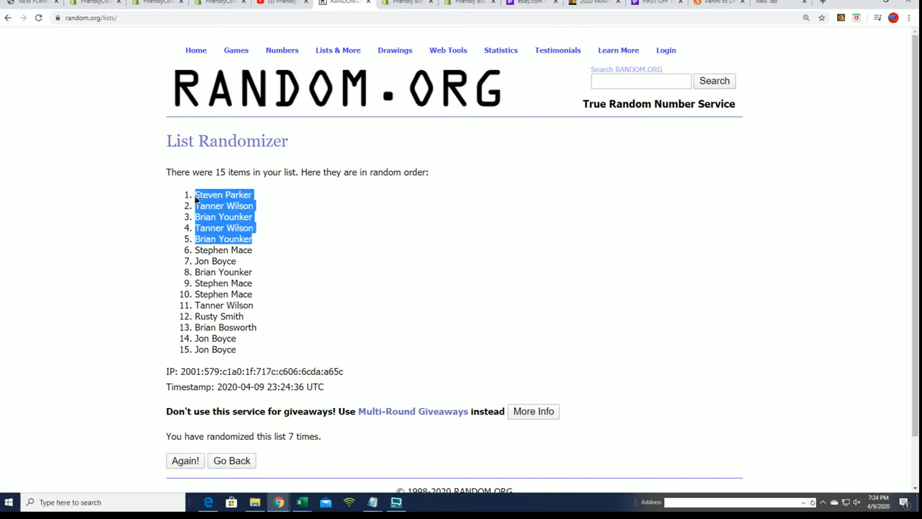
mouse_move(302, 275)
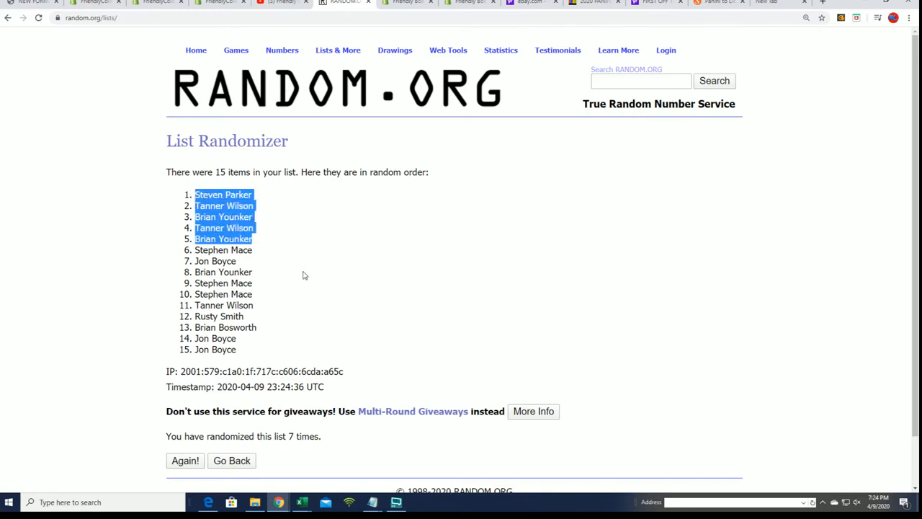
mouse_move(654, 278)
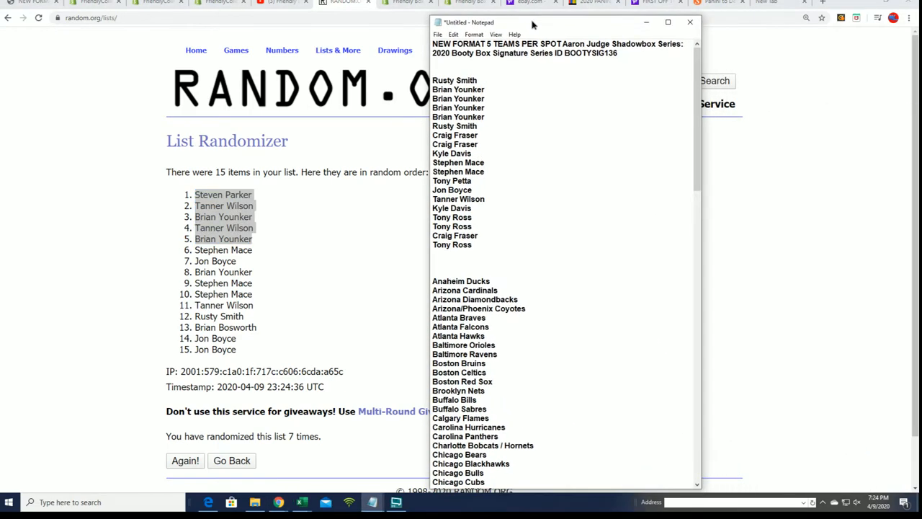
Place the owners notes beside the results and scroll to the end of the owners list with the five appended names
left_click_drag(533, 21, 533, 18)
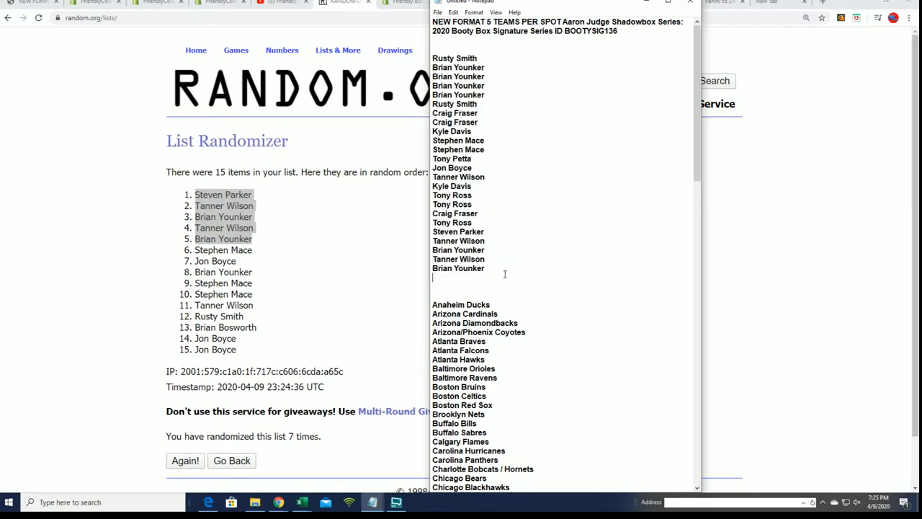
scroll("down", 3)
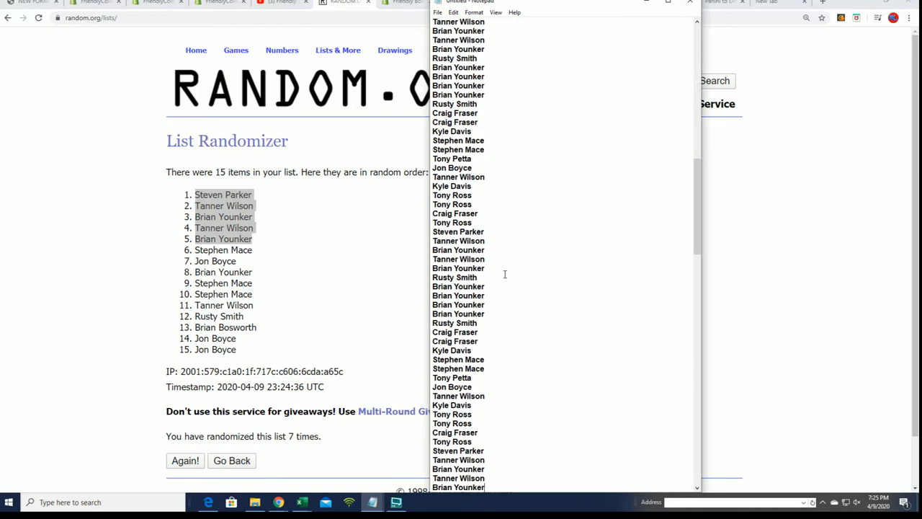
scroll("down", 3)
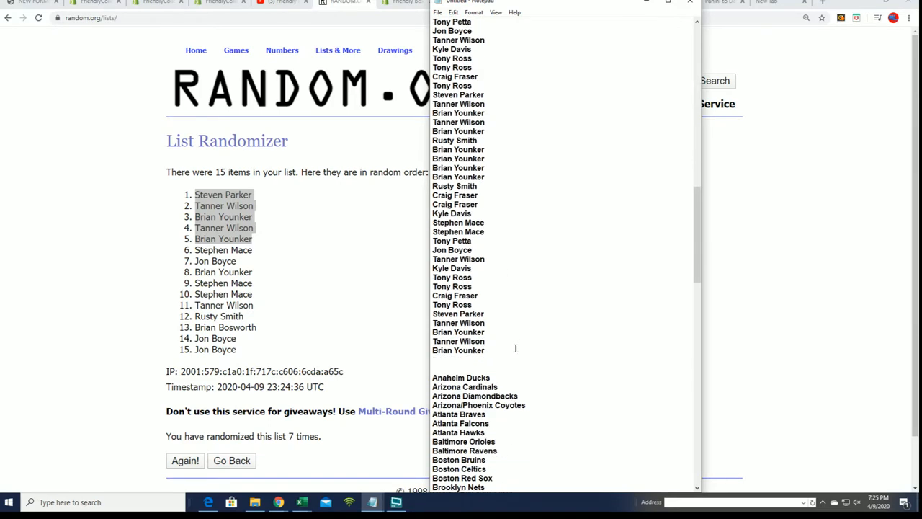
scroll("down", 3)
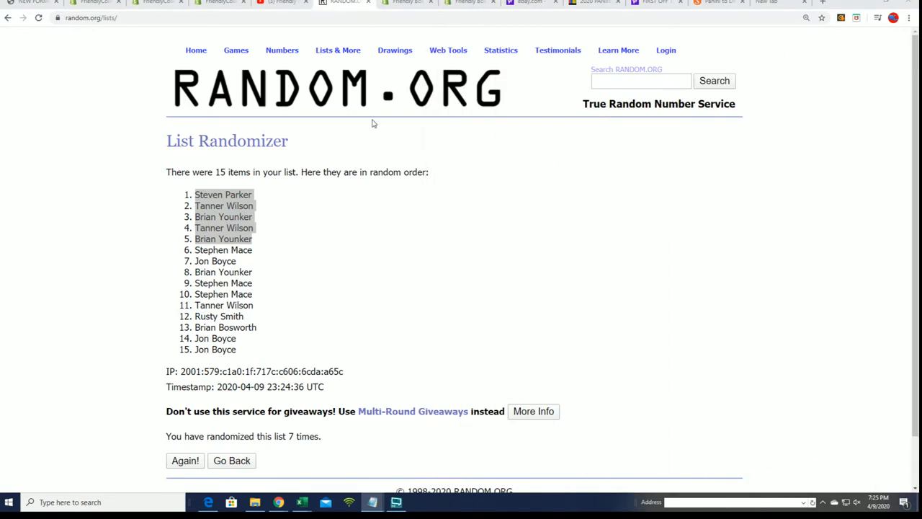
Reset the randomizer form, bring up the owners notes and select all 120 owner names for copying
left_click(230, 461)
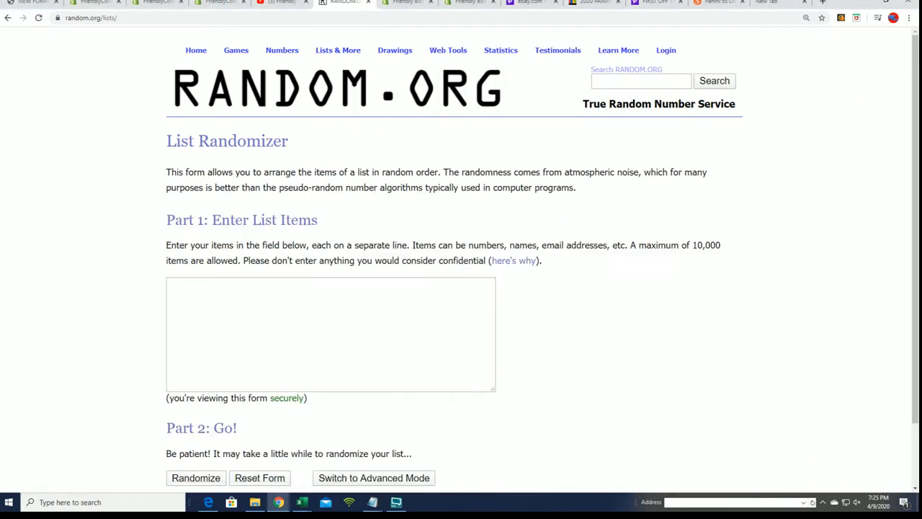
left_click(372, 501)
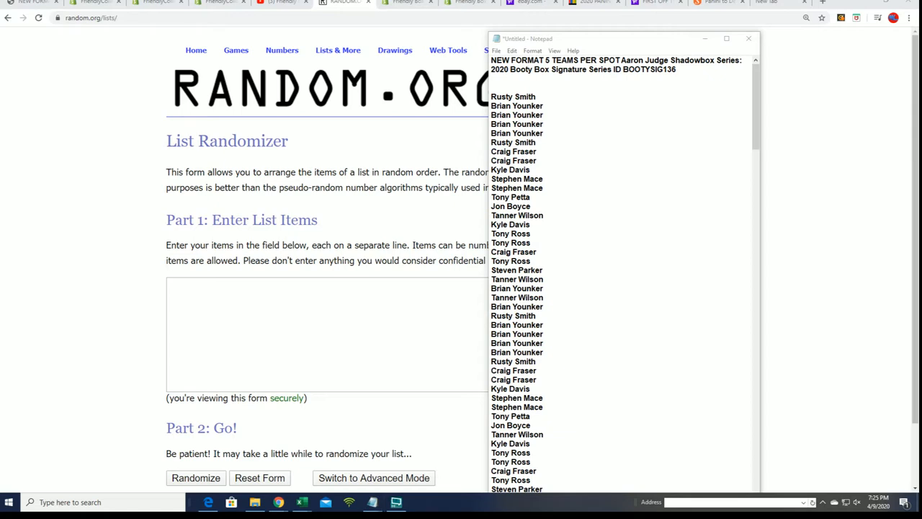
mouse_move(566, 196)
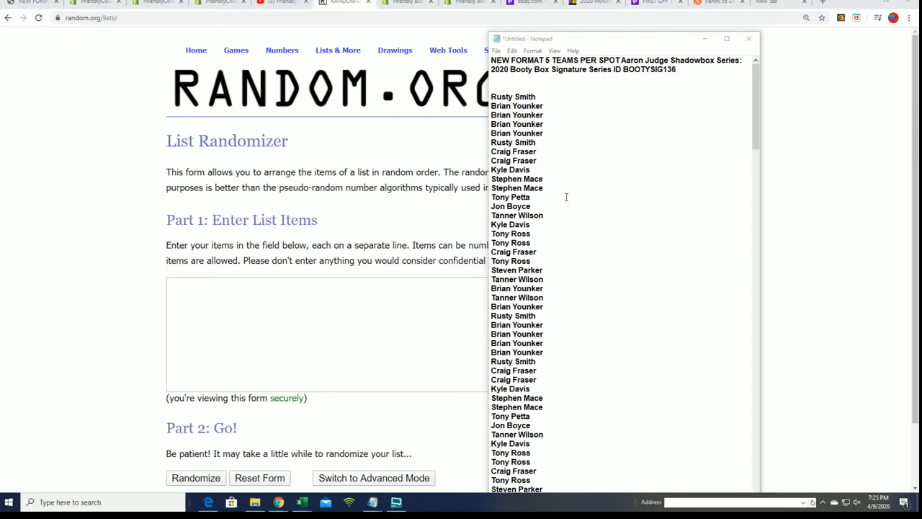
double_click(648, 69)
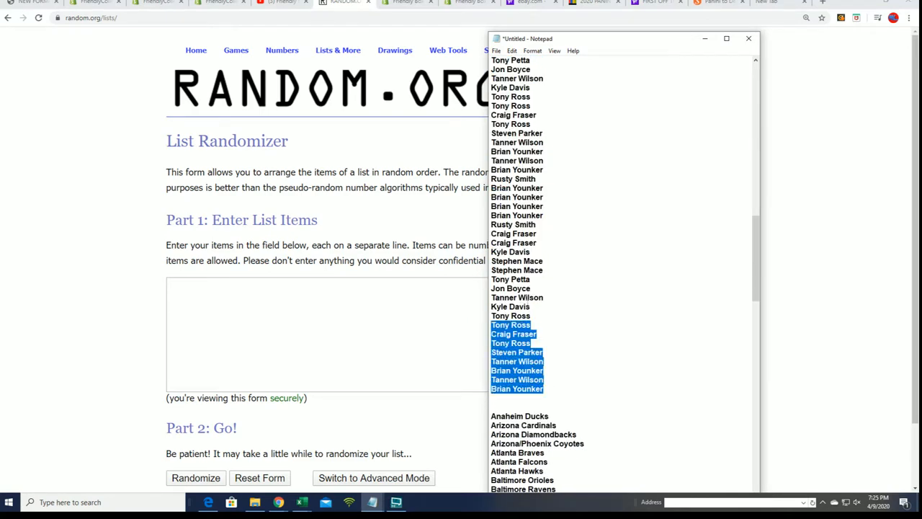
key("ctrl+a")
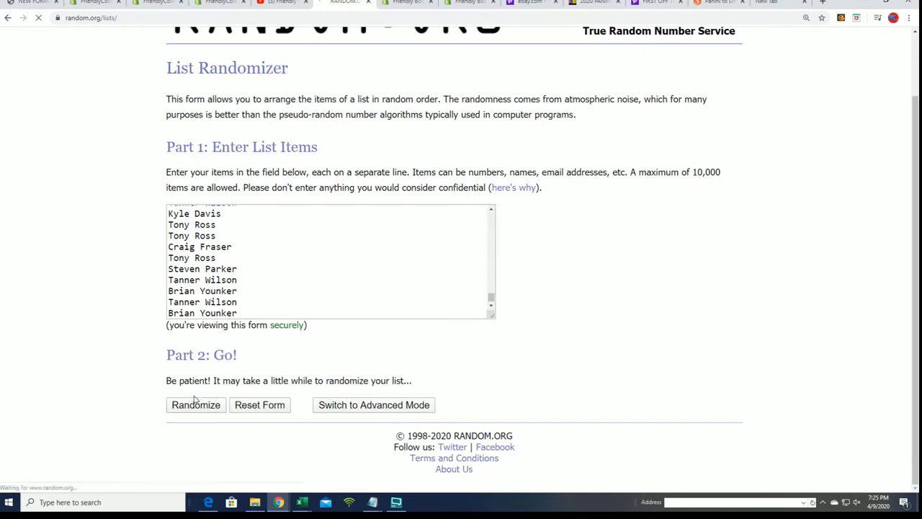
Randomize the 120 owner names seven times and scroll to the final order for copying
left_click(196, 403)
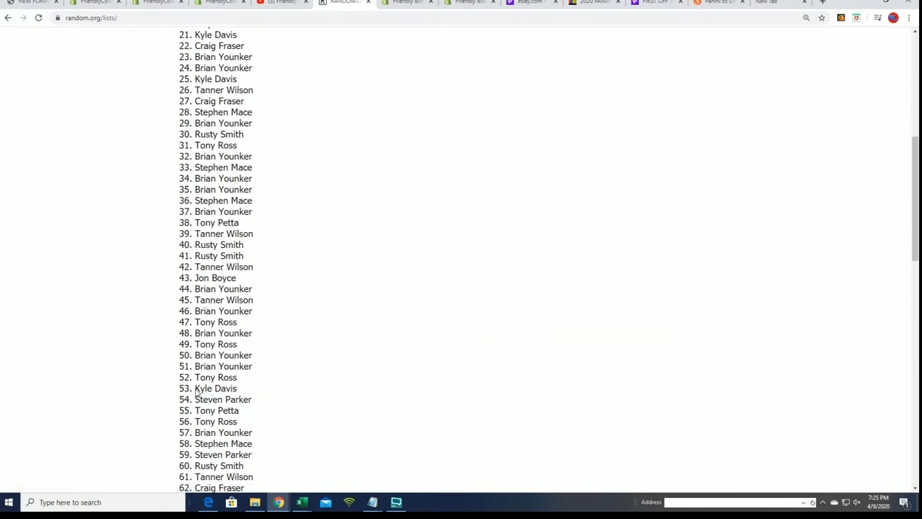
left_click(185, 403)
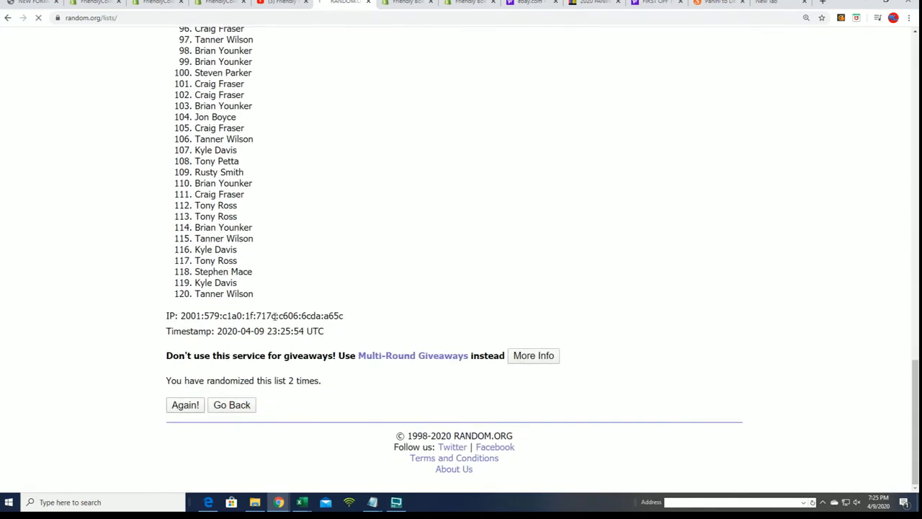
left_click(185, 404)
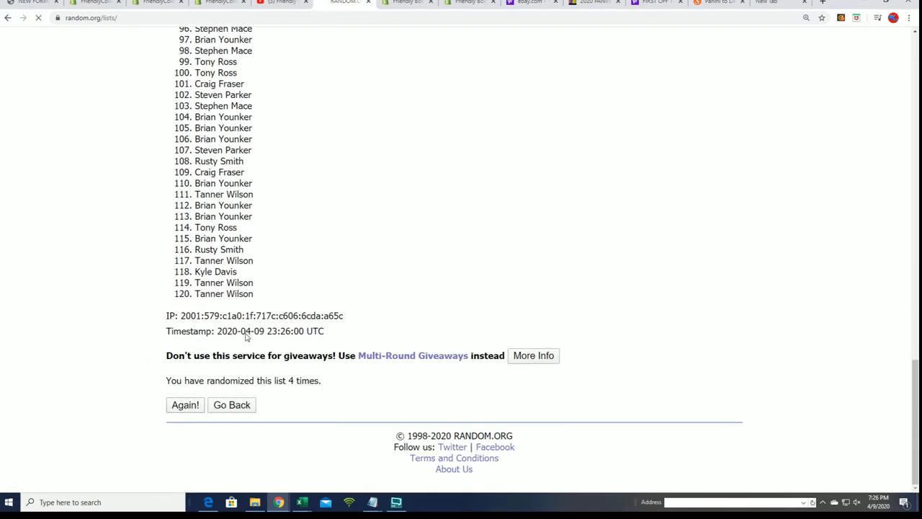
left_click(185, 403)
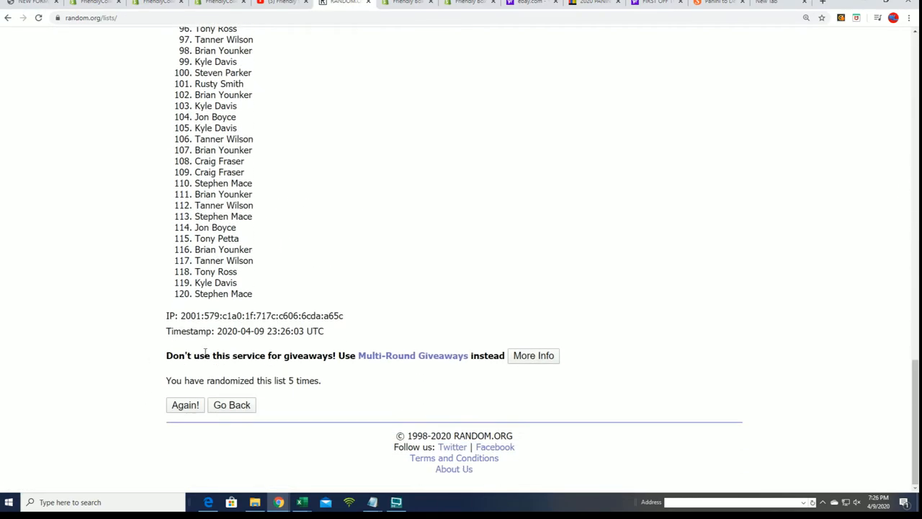
left_click(184, 403)
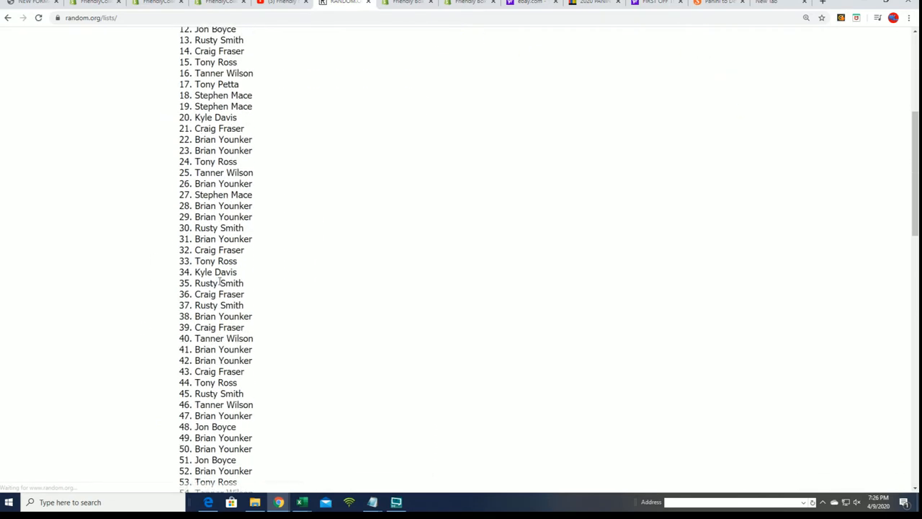
left_click(184, 403)
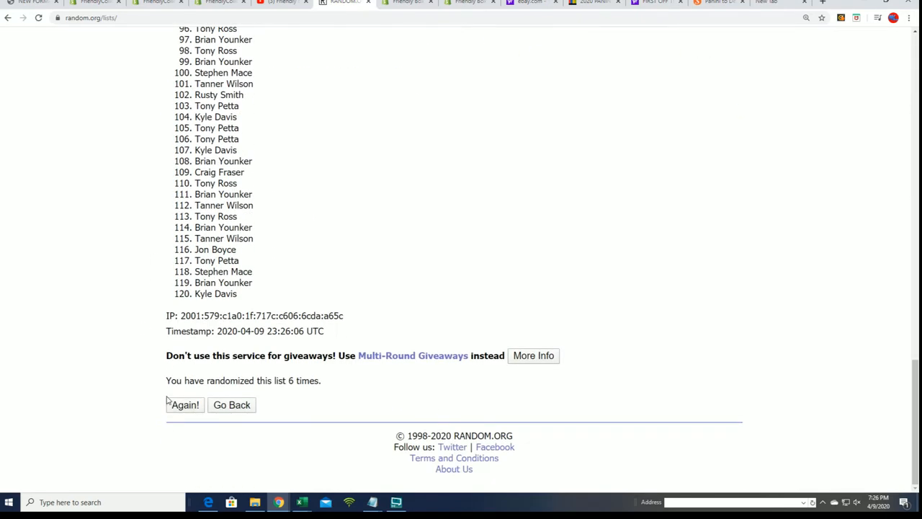
left_click(183, 403)
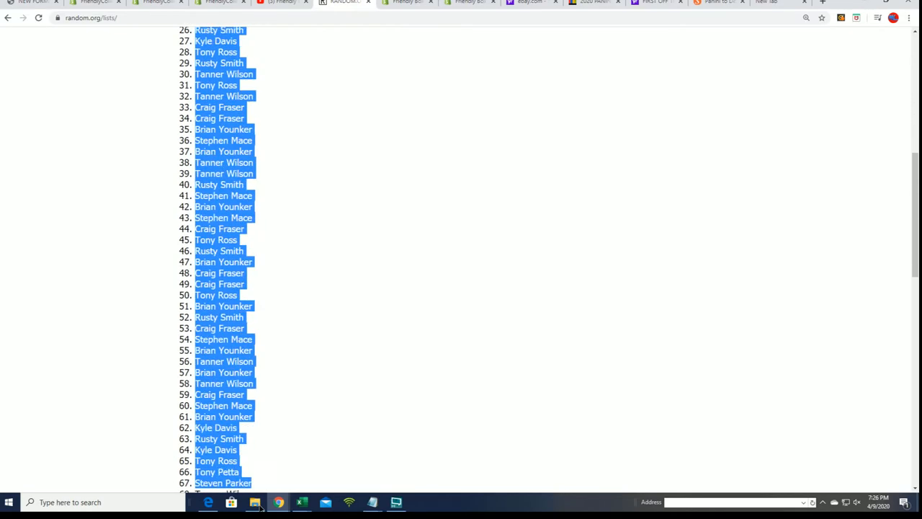
scroll("down", 3)
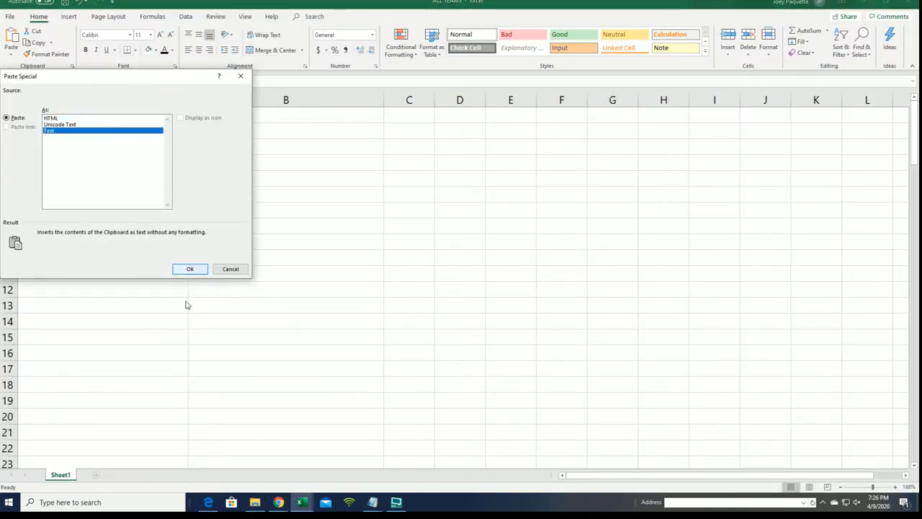
Paste the shuffled owner names into the OWNERS column via Paste Special as Text
left_click(190, 269)
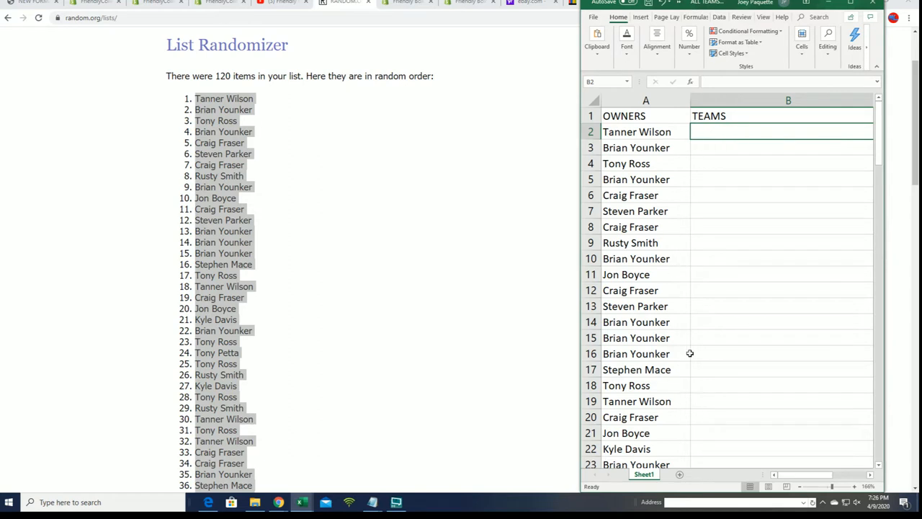
mouse_move(638, 113)
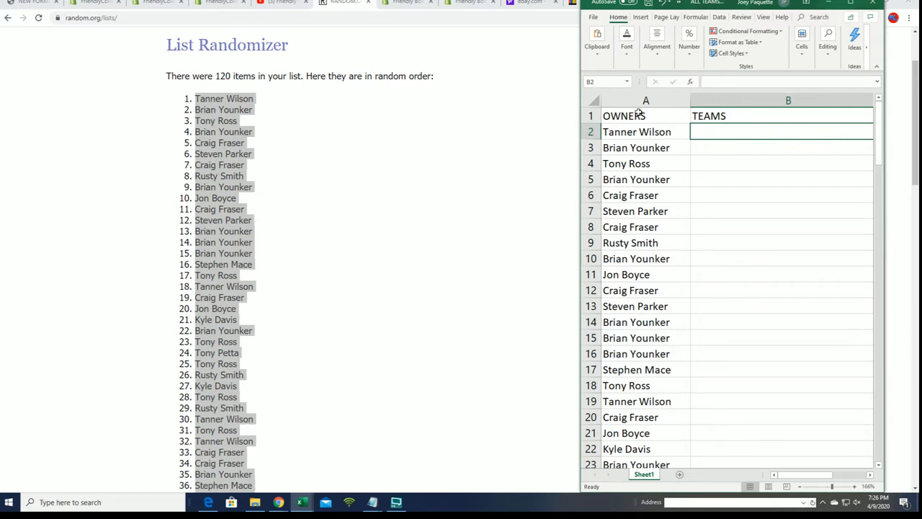
mouse_move(608, 369)
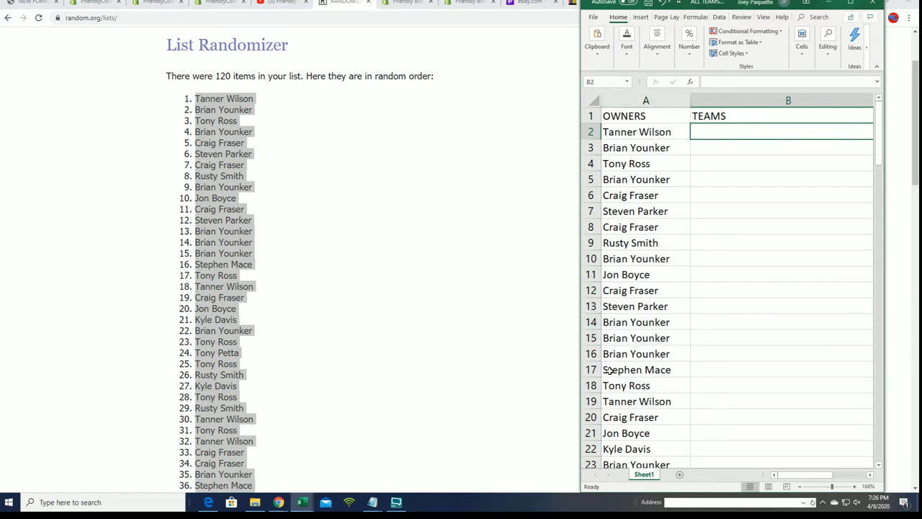
mouse_move(617, 353)
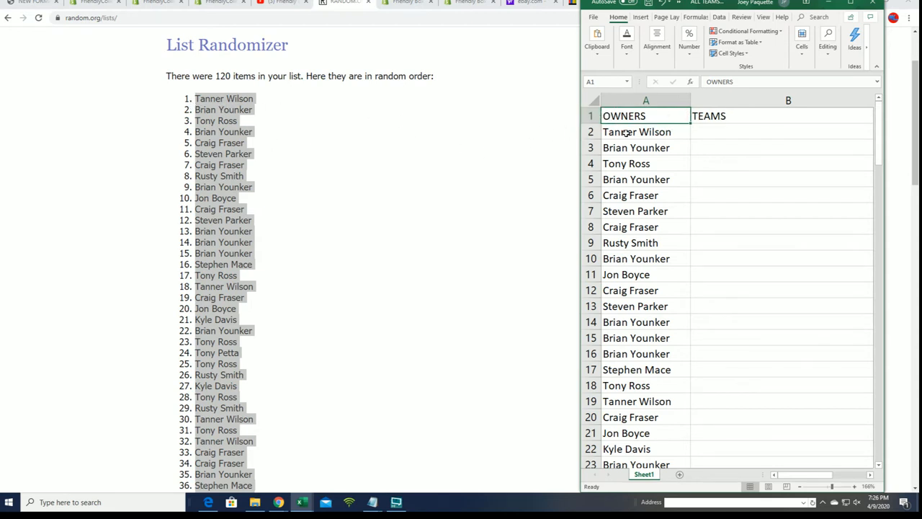
left_click(637, 133)
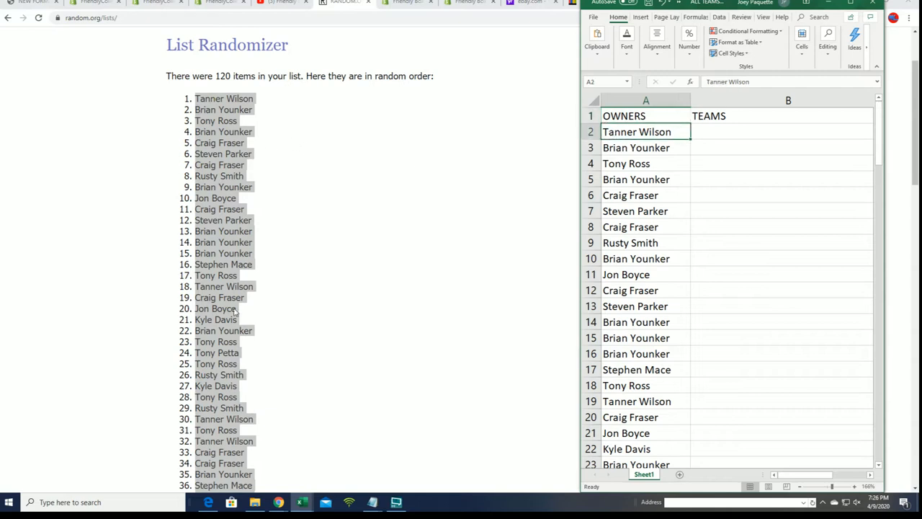
scroll("down", 3)
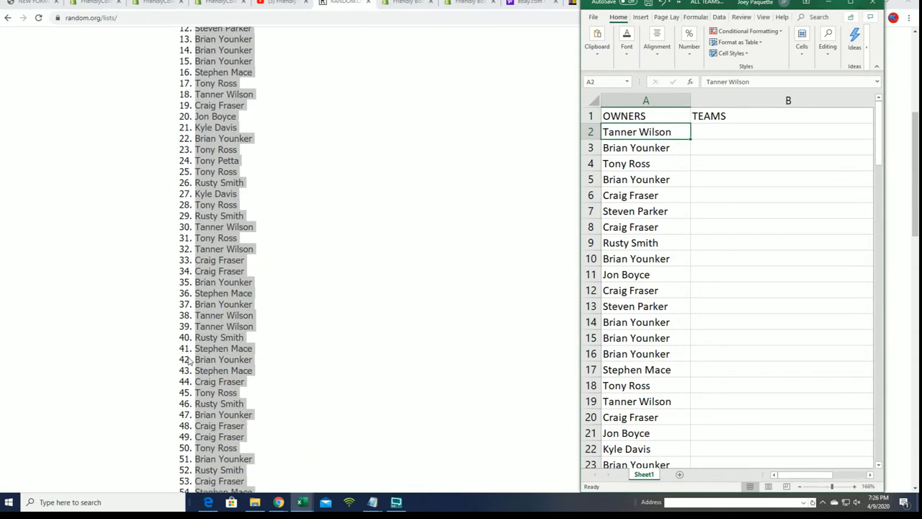
scroll("down", 3)
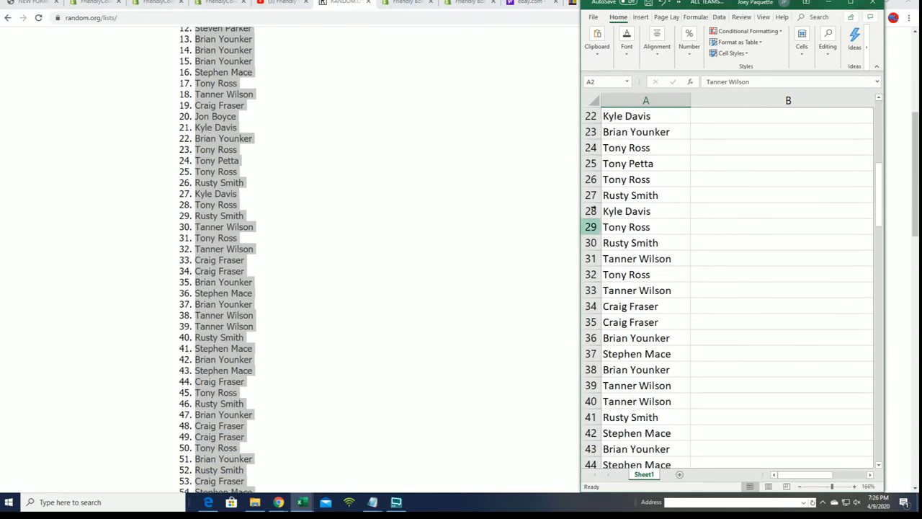
scroll("down", 3)
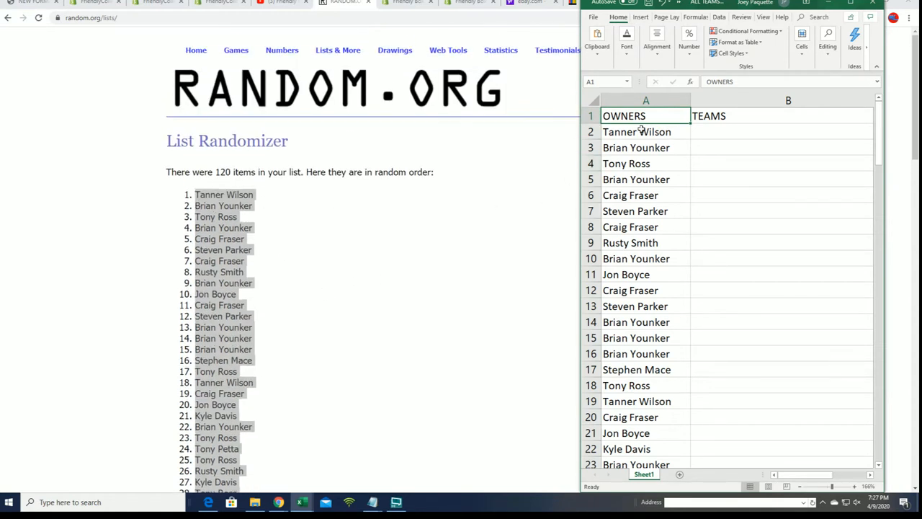
Bring the Notepad with the alphabetical team list forward beside the results
left_click(637, 132)
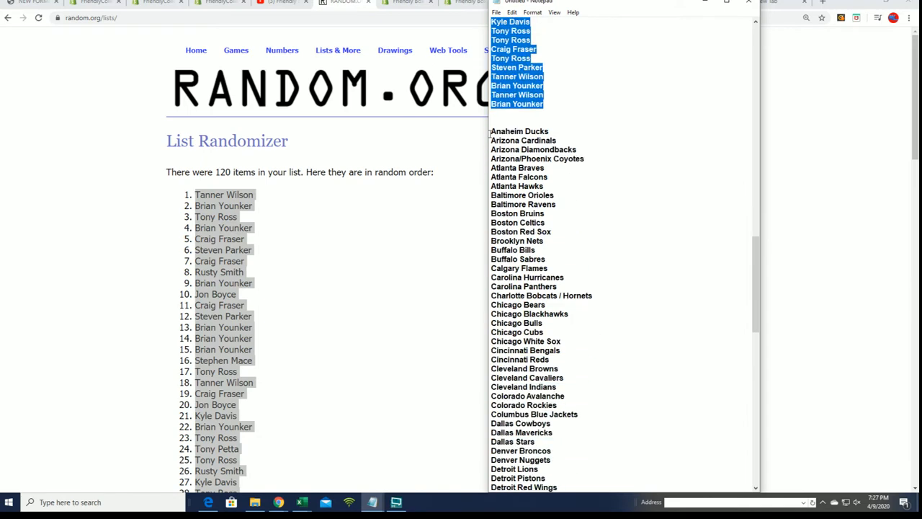
Scroll the pasted team names in the item field down to the Washington teams
scroll("down", 3)
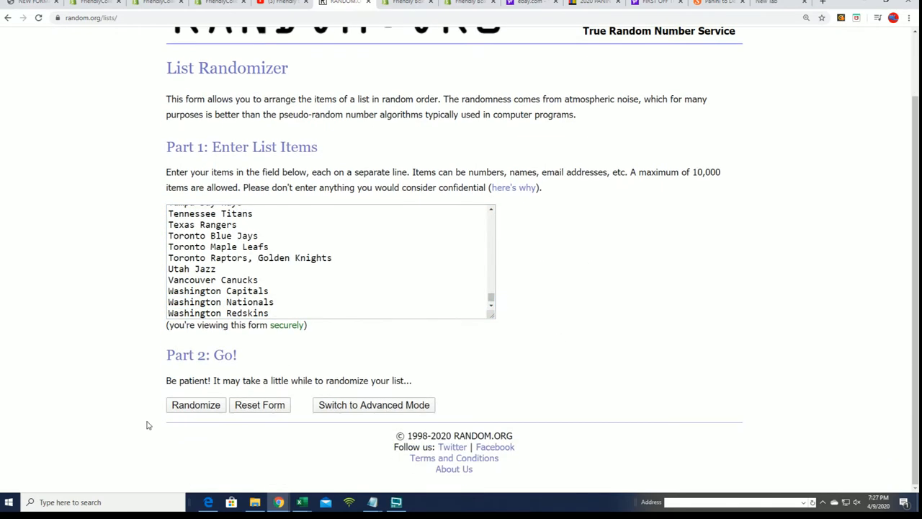
Randomize the 120 team names seven times with Randomize and repeated Again! clicks
left_click(196, 404)
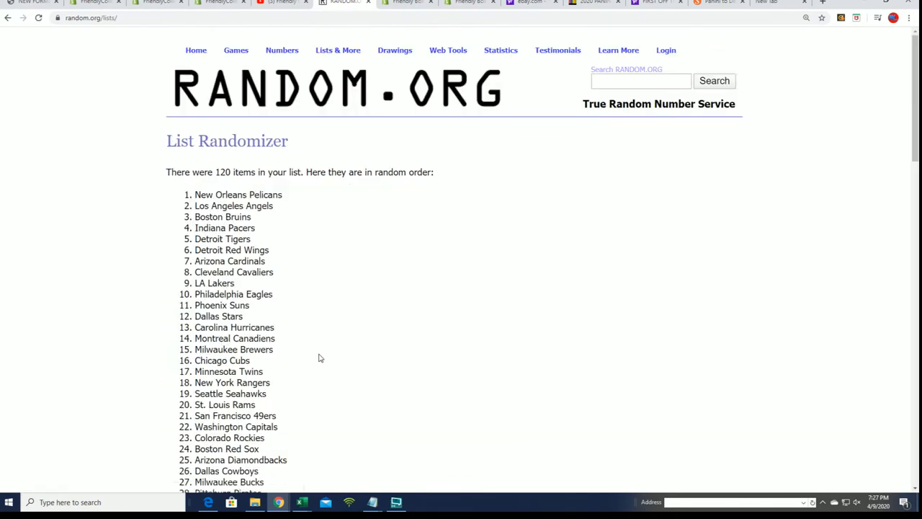
scroll("down", 3)
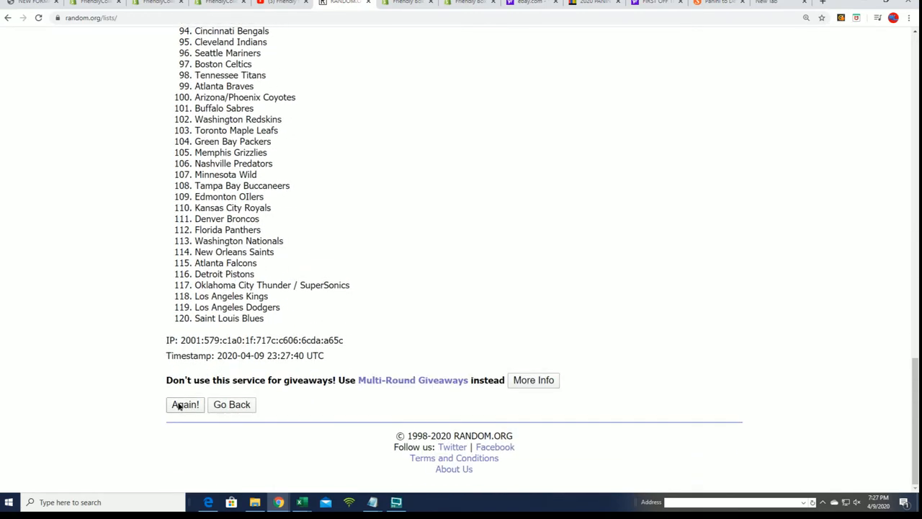
left_click(184, 404)
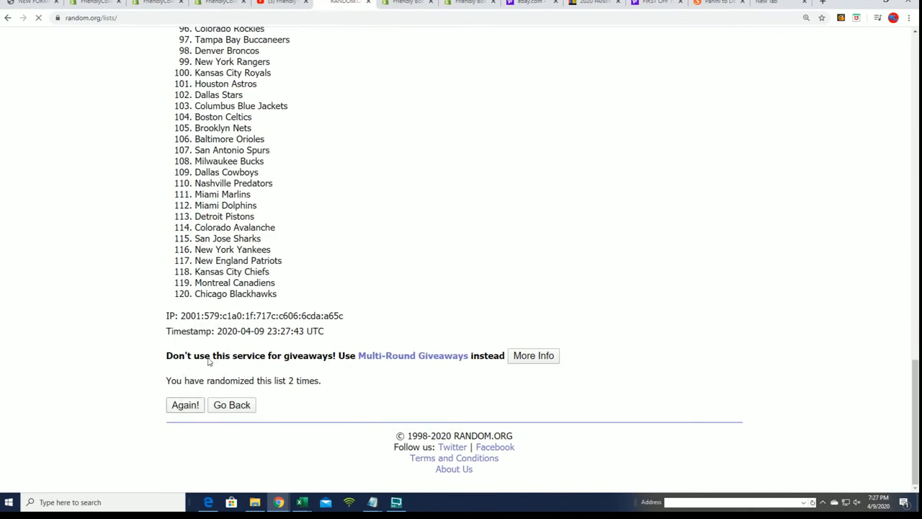
left_click(185, 403)
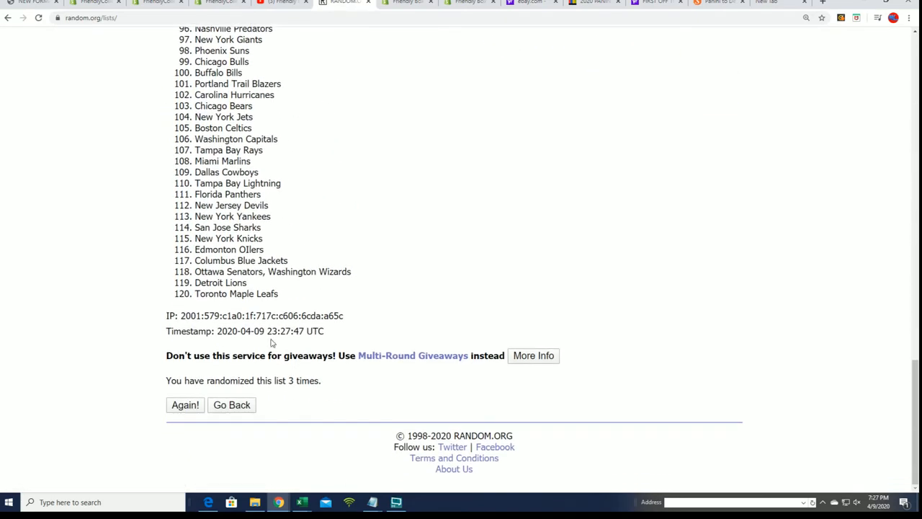
left_click(185, 403)
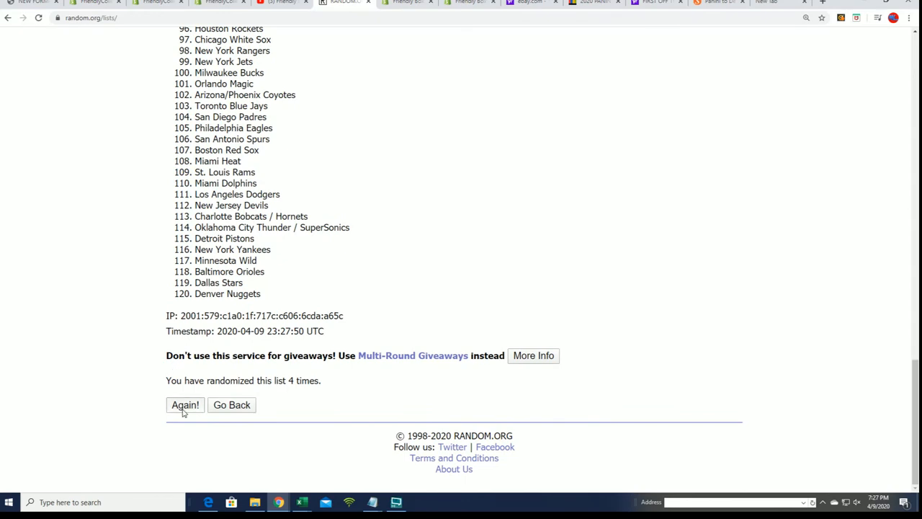
left_click(184, 403)
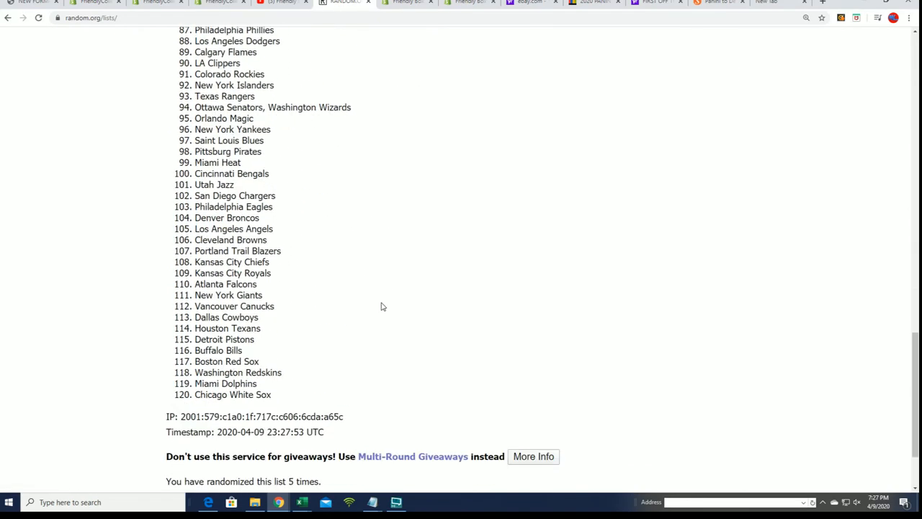
scroll("down", 3)
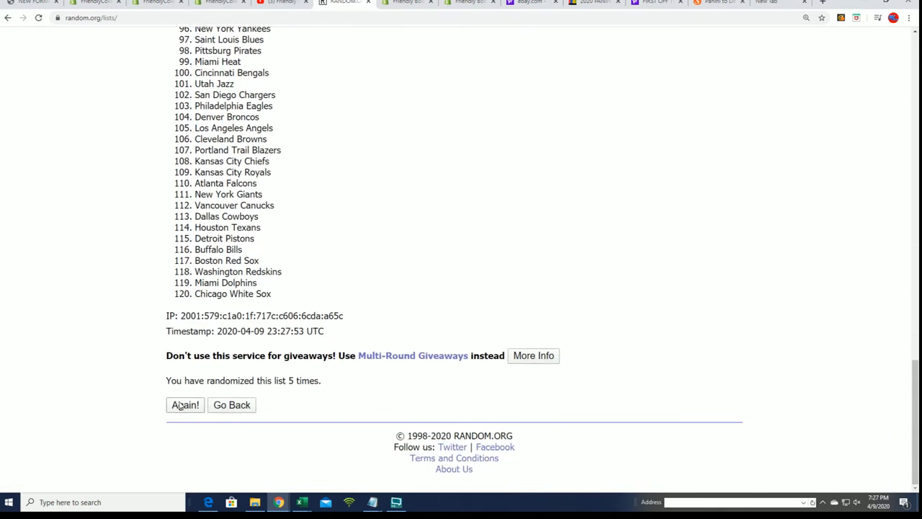
left_click(184, 403)
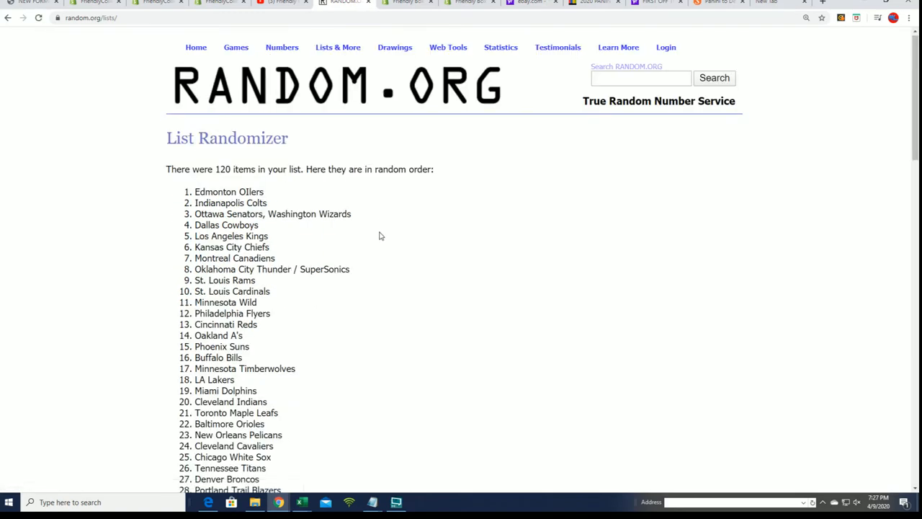
scroll("down", 3)
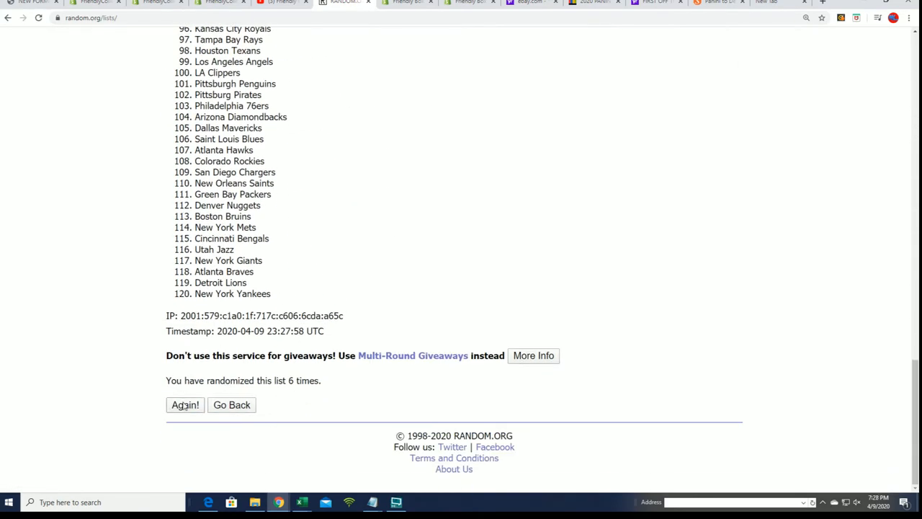
left_click(185, 403)
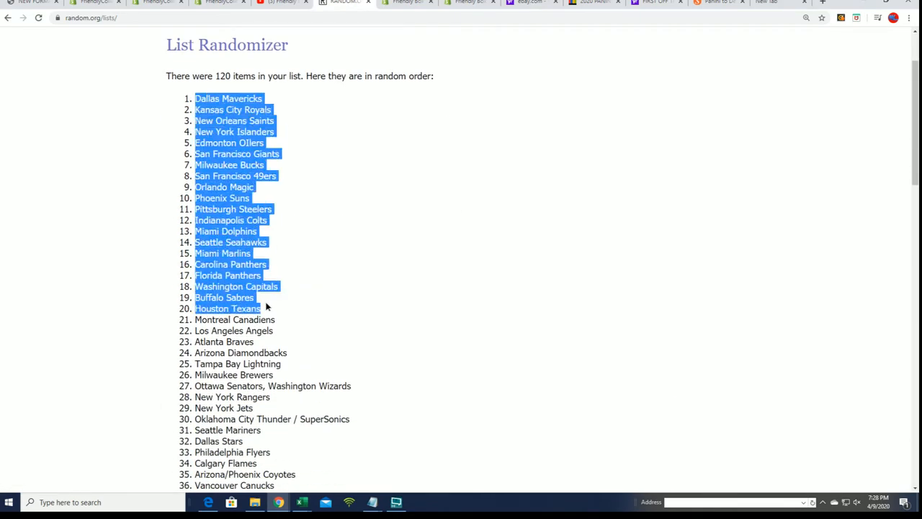
Copy the full shuffled list of 120 team names, Dallas Mavericks through Memphis Grizzlies
scroll("down", 3)
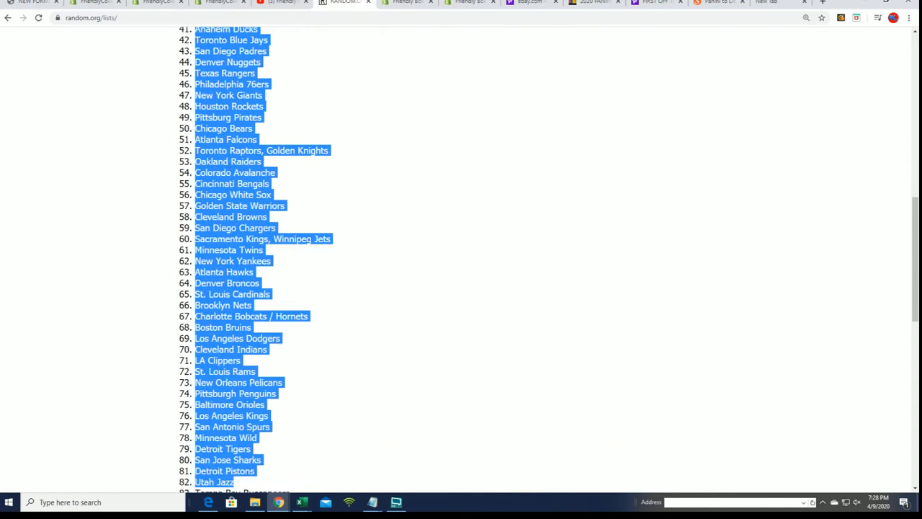
scroll("down", 3)
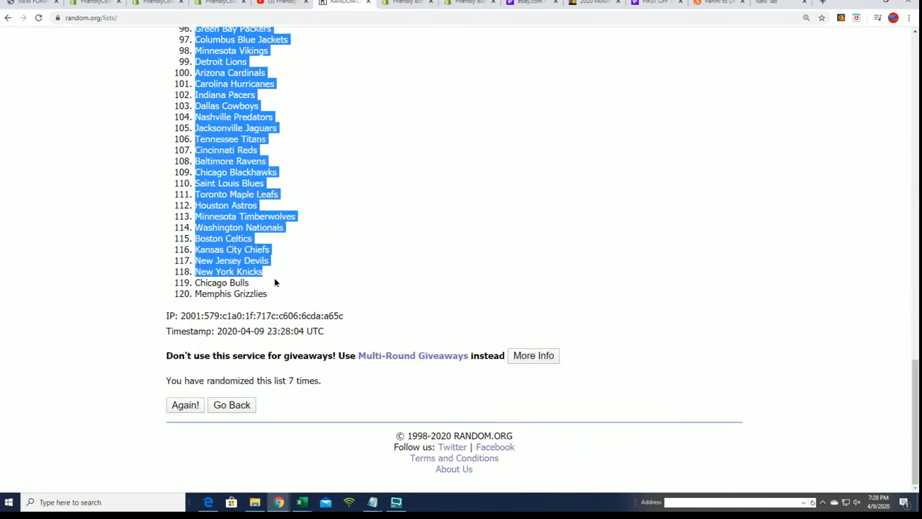
right_click(238, 205)
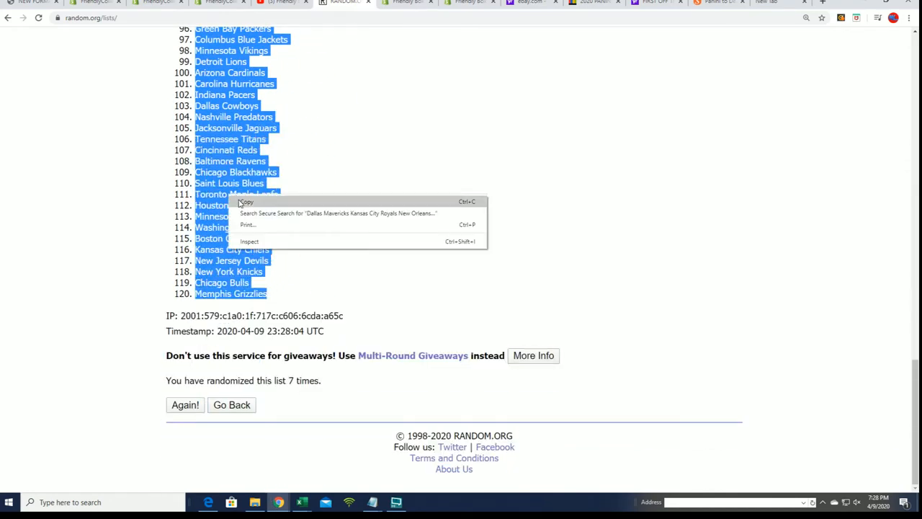
left_click(464, 199)
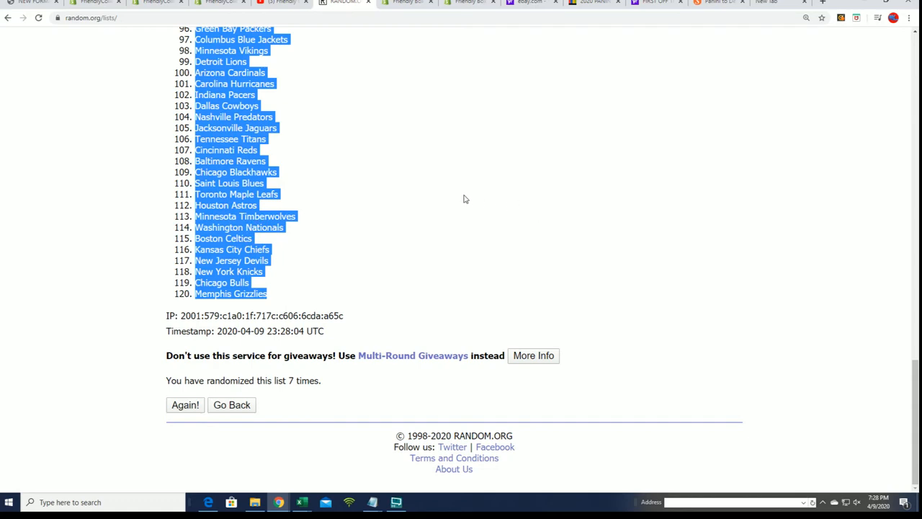
mouse_move(426, 340)
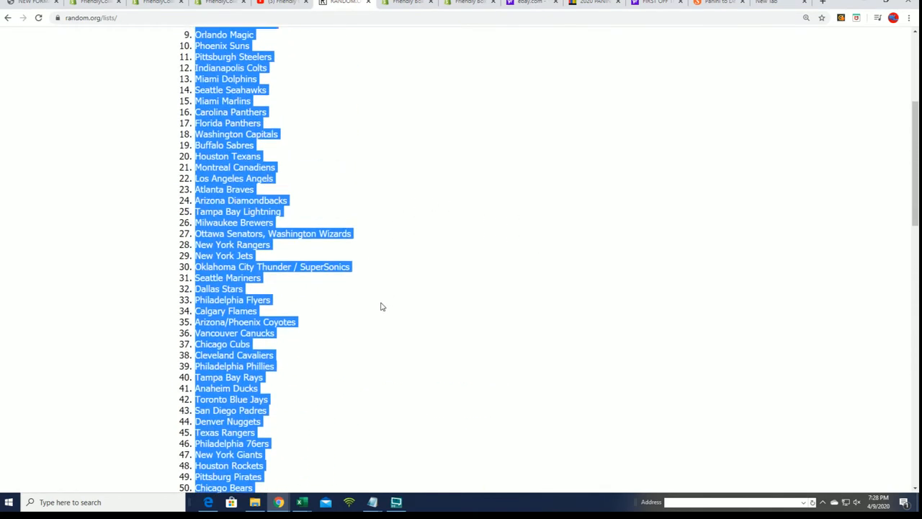
scroll("up", 3)
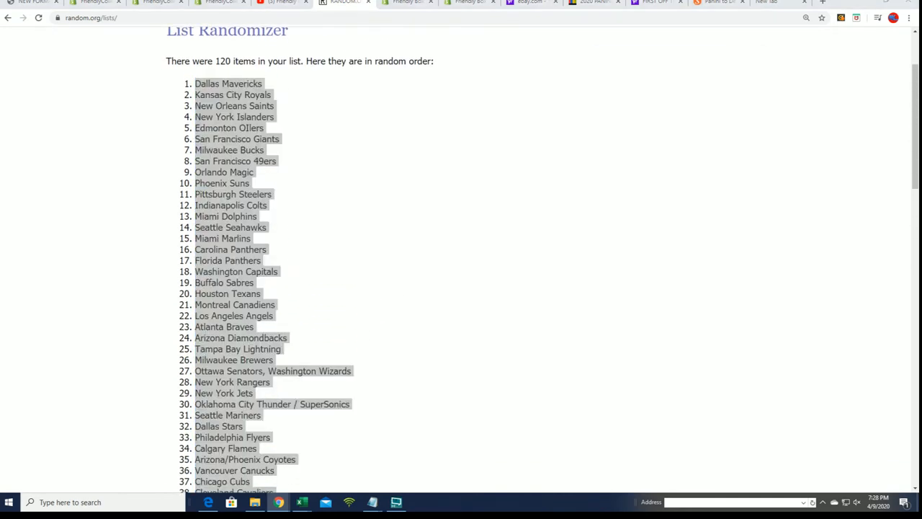
Paste the shuffled team names as plain Text into the TEAMS column from cell B2
left_click(302, 501)
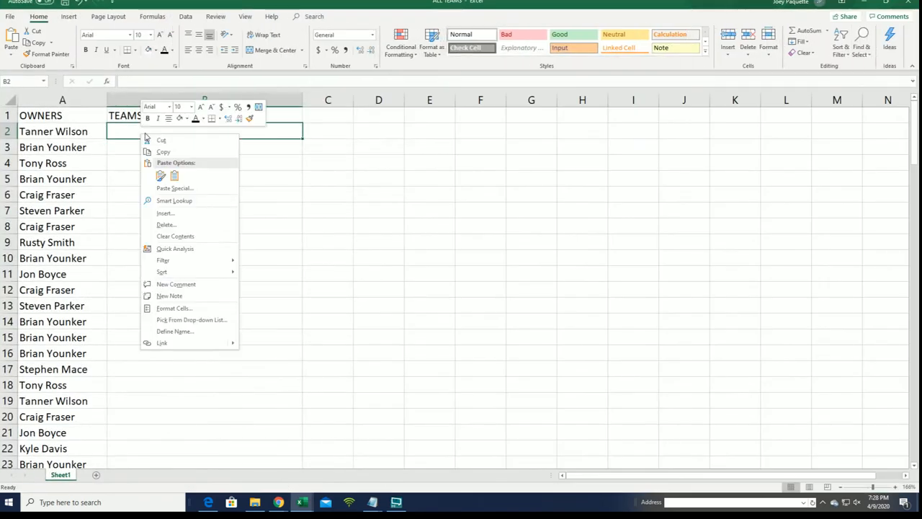
left_click(176, 187)
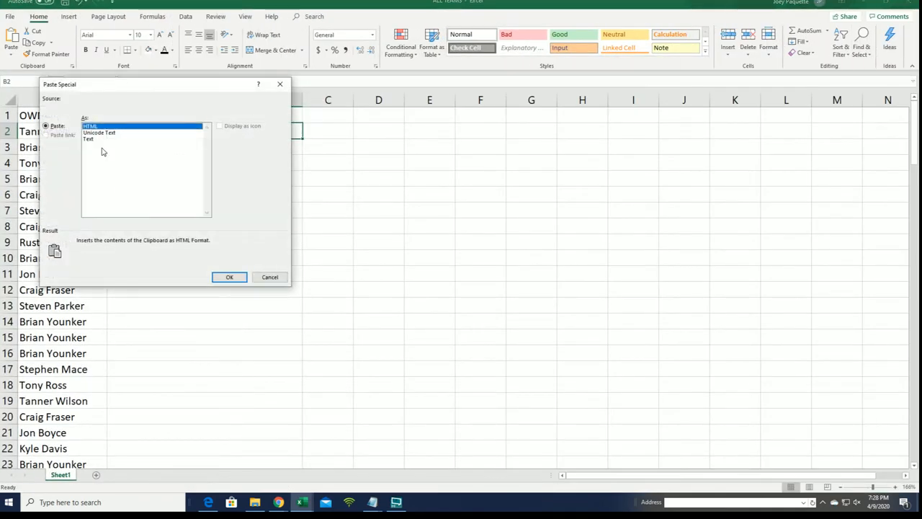
left_click(229, 277)
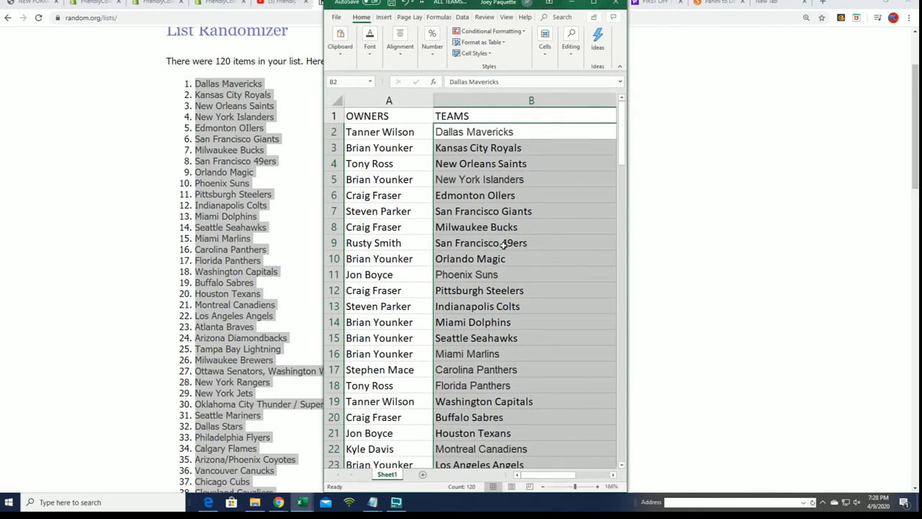
Review rows 2–121 to confirm every owner has a team beside it, ending with Memphis Grizzlies
scroll("down", 3)
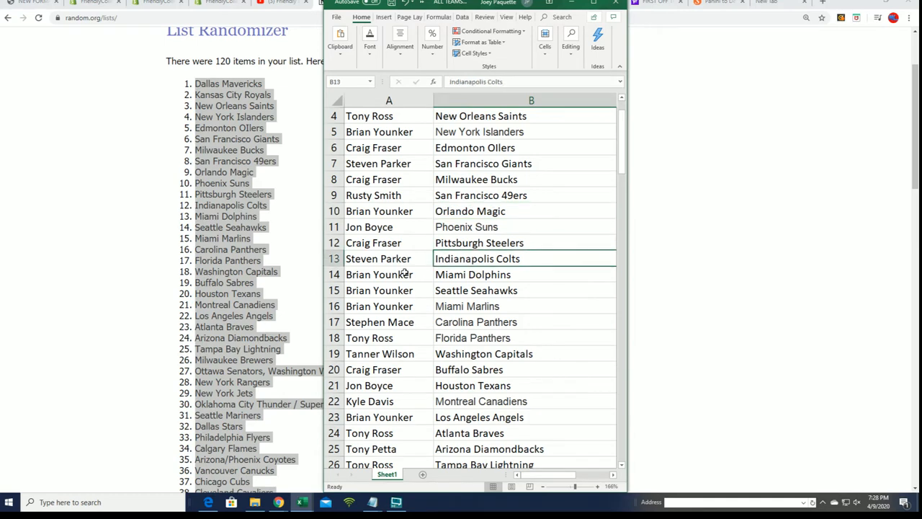
scroll("down", 3)
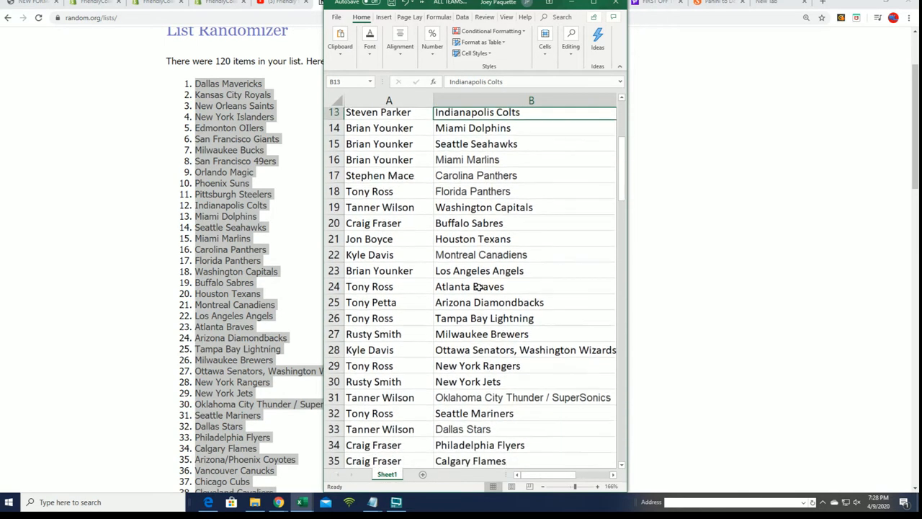
scroll("down", 3)
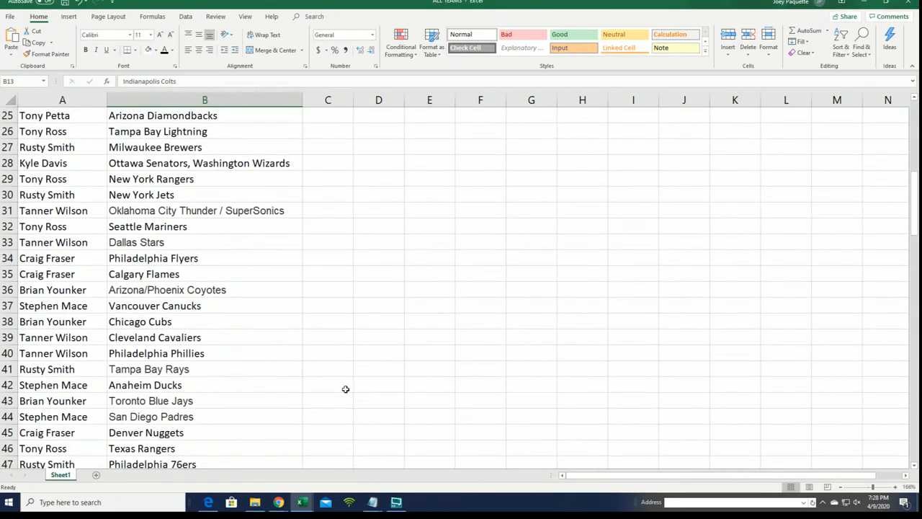
scroll("down", 3)
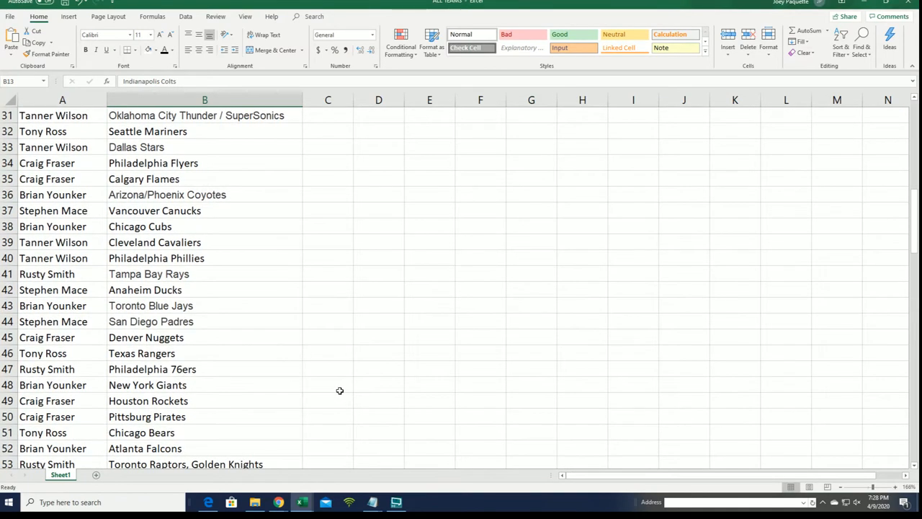
scroll("down", 3)
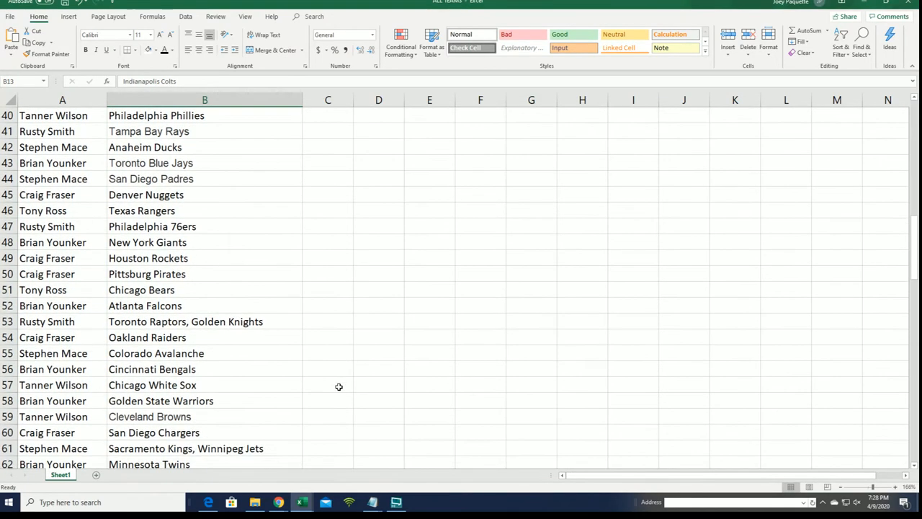
scroll("down", 3)
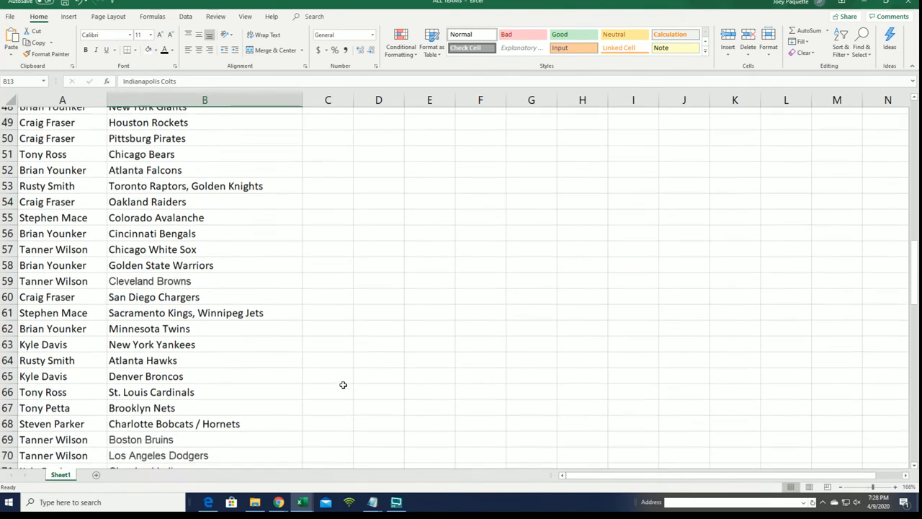
scroll("down", 3)
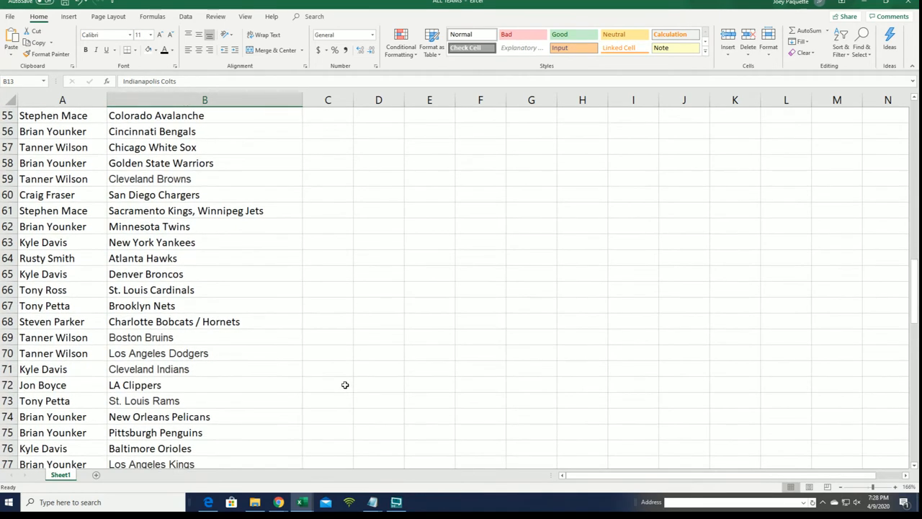
scroll("down", 3)
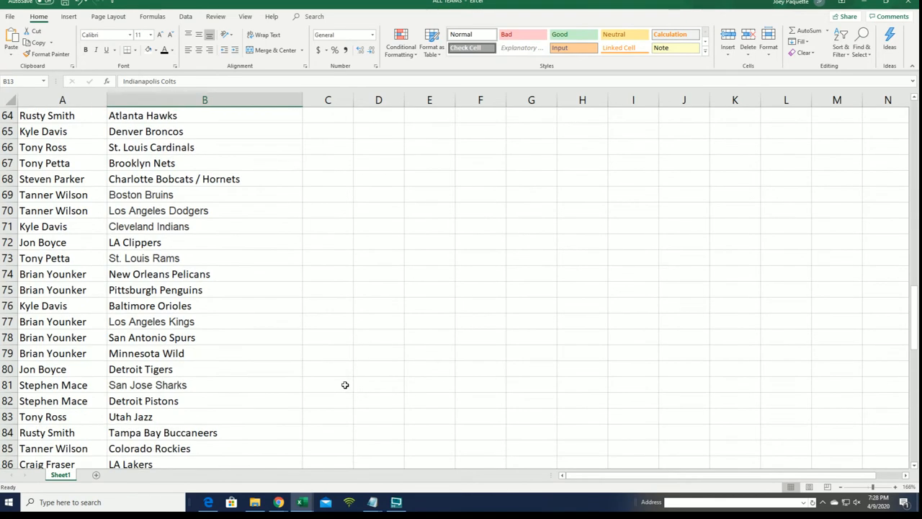
scroll("down", 3)
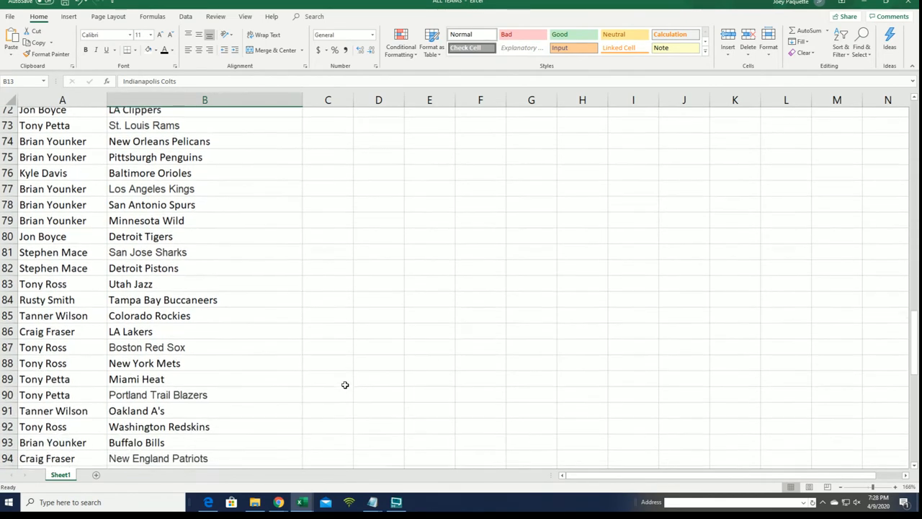
scroll("down", 3)
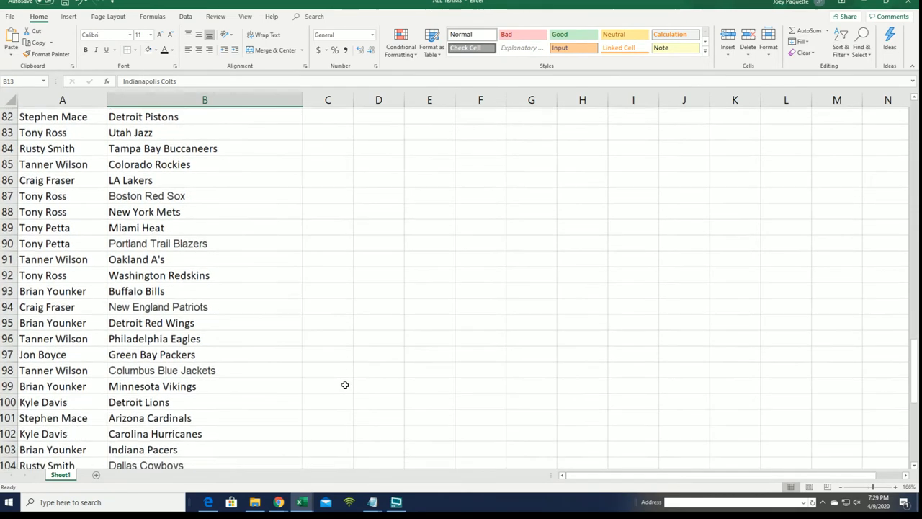
scroll("down", 3)
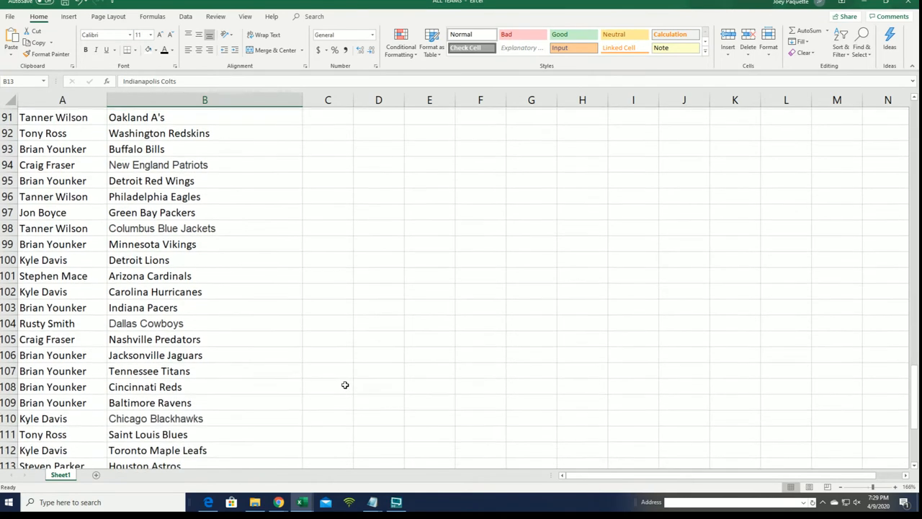
scroll("down", 3)
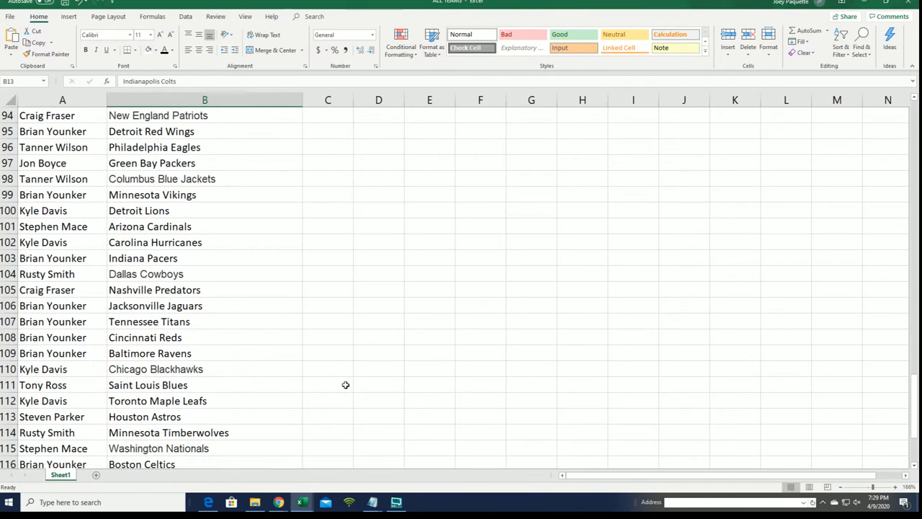
scroll("down", 3)
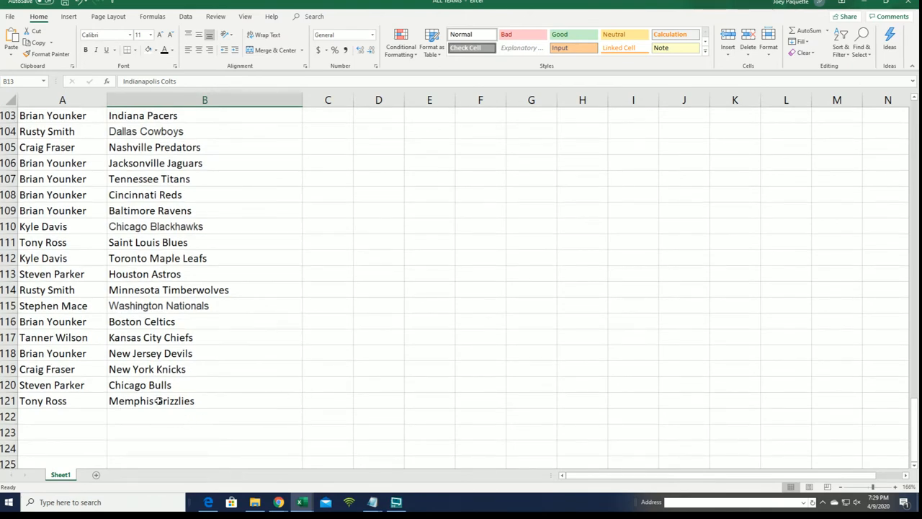
mouse_move(373, 392)
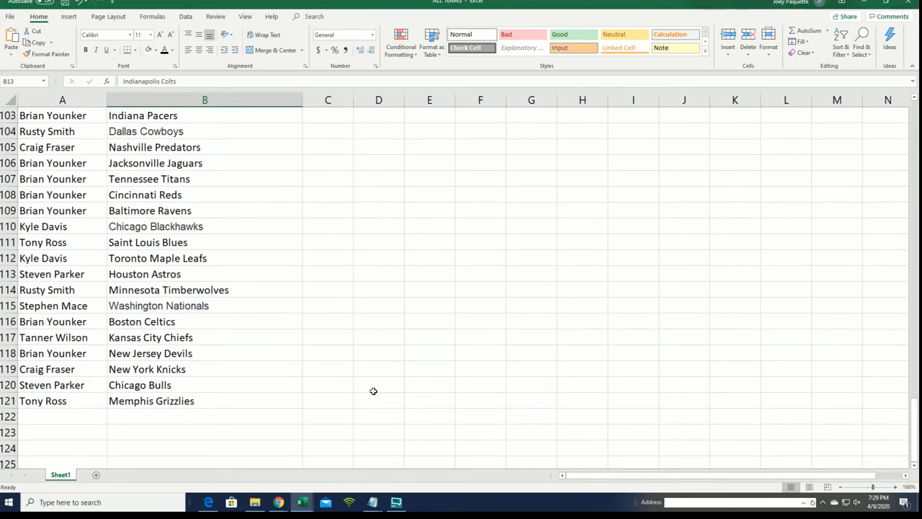
scroll("up", 3)
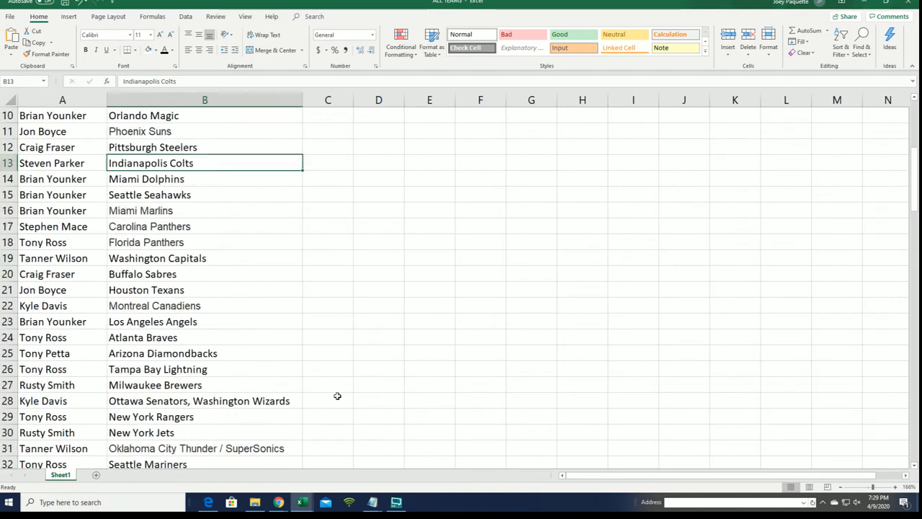
scroll("up", 3)
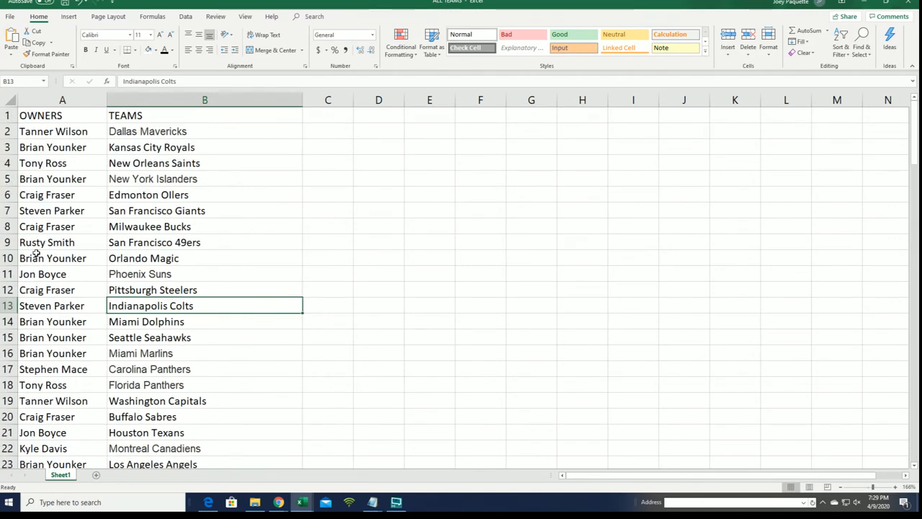
Select the entire OWNERS column A
left_click(62, 99)
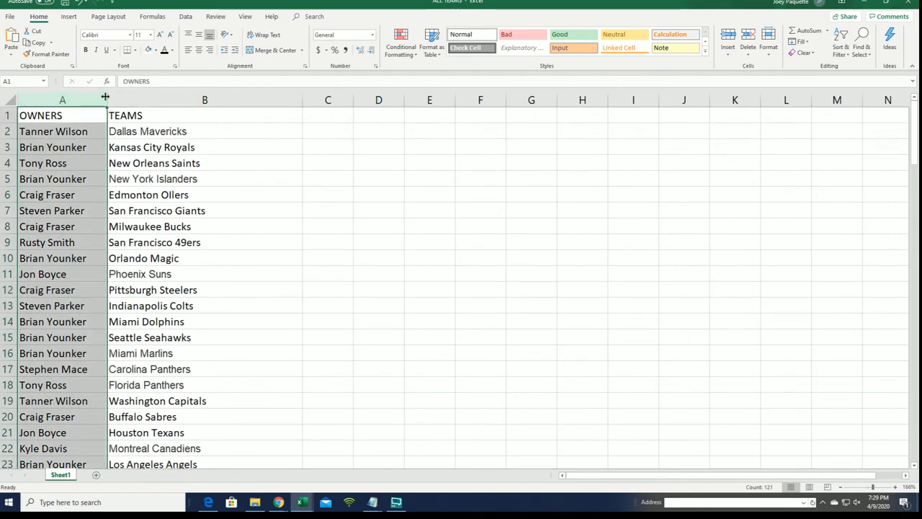